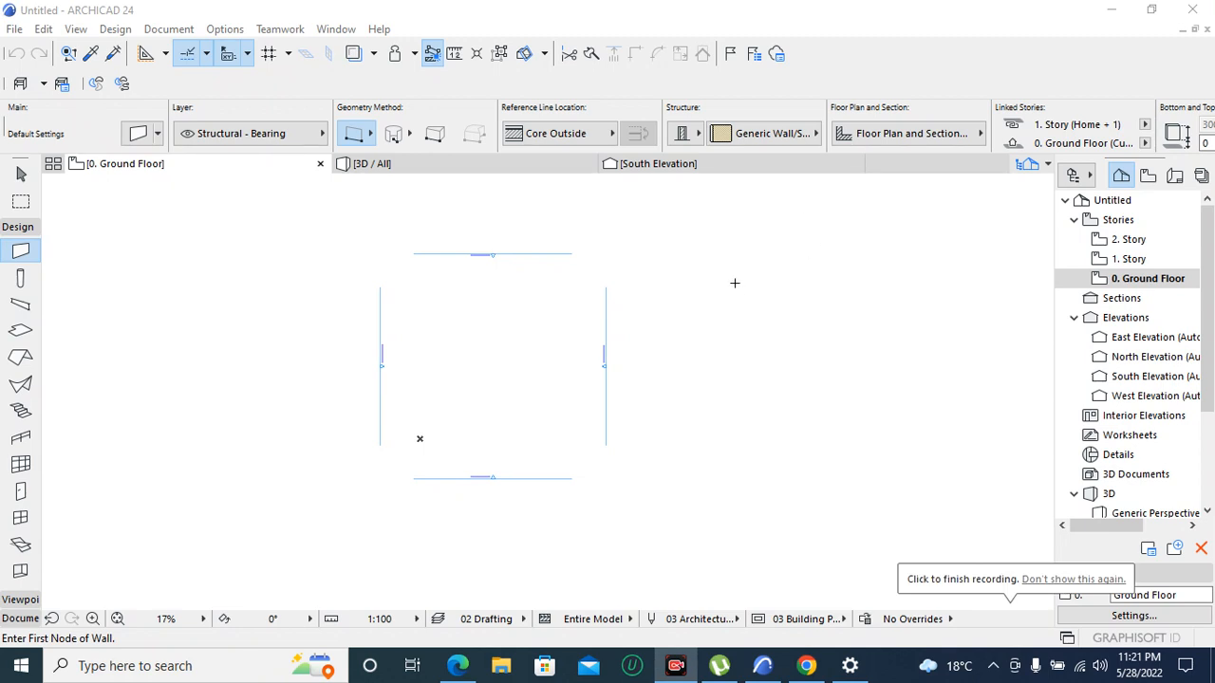
mouse_move(685, 305)
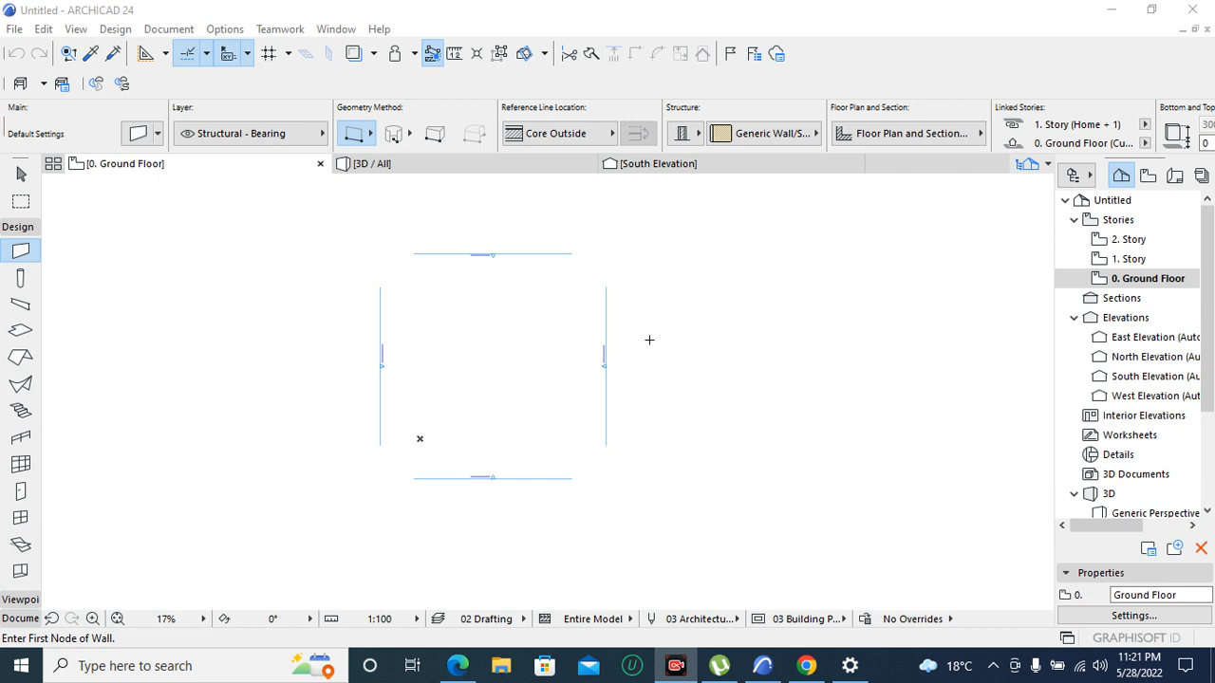
mouse_move(574, 355)
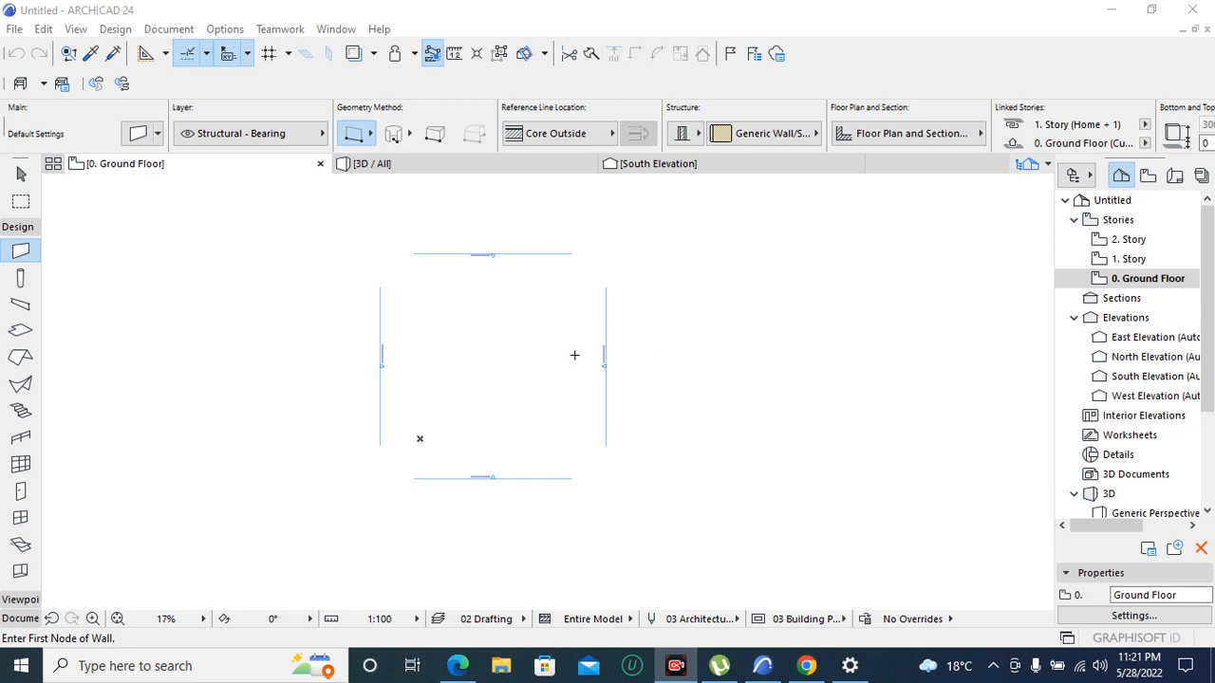
mouse_move(434, 402)
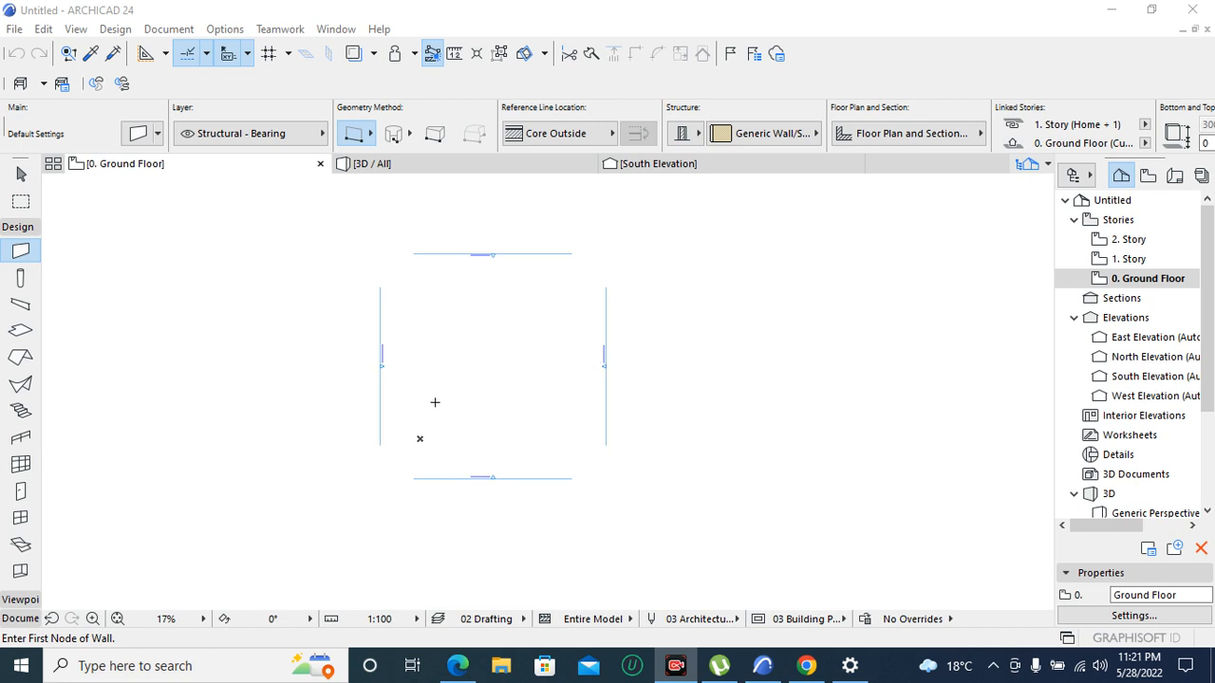
mouse_move(570, 343)
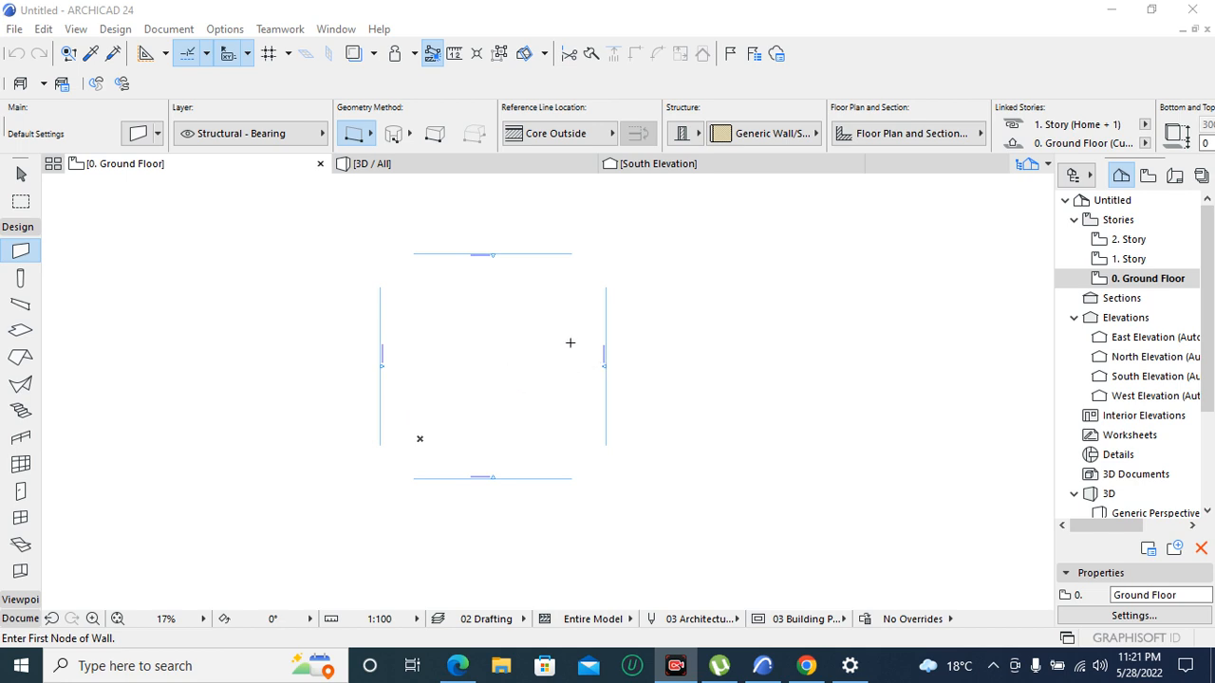
mouse_move(548, 351)
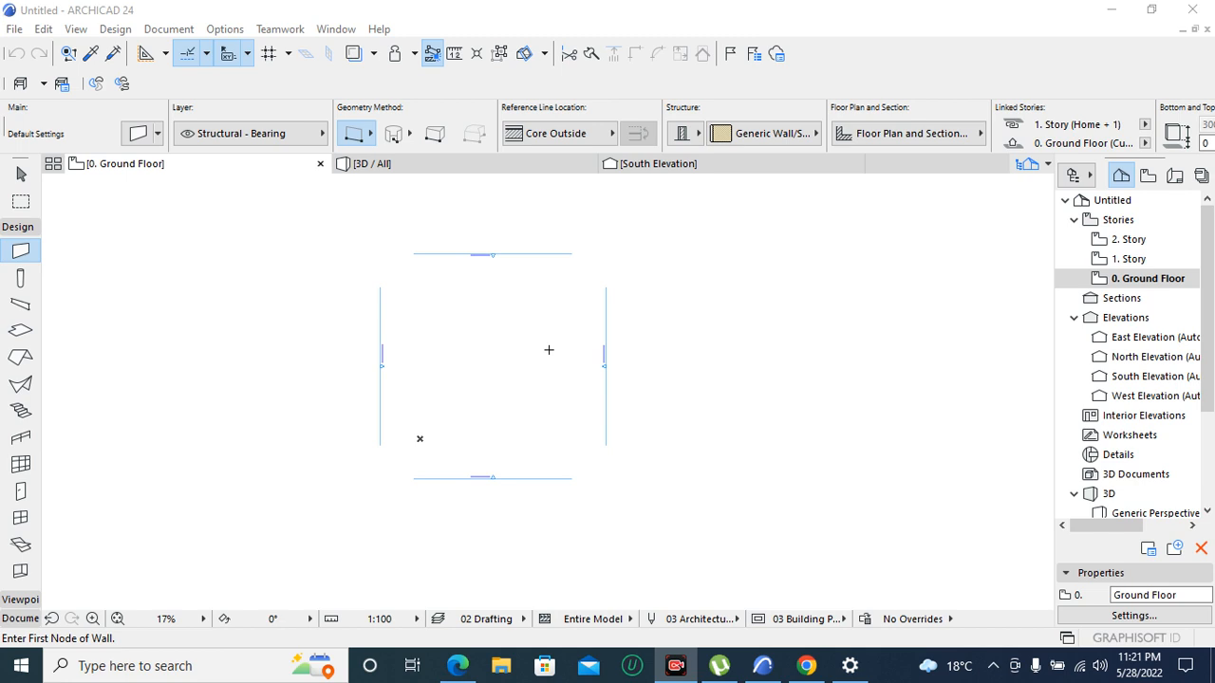
mouse_move(648, 382)
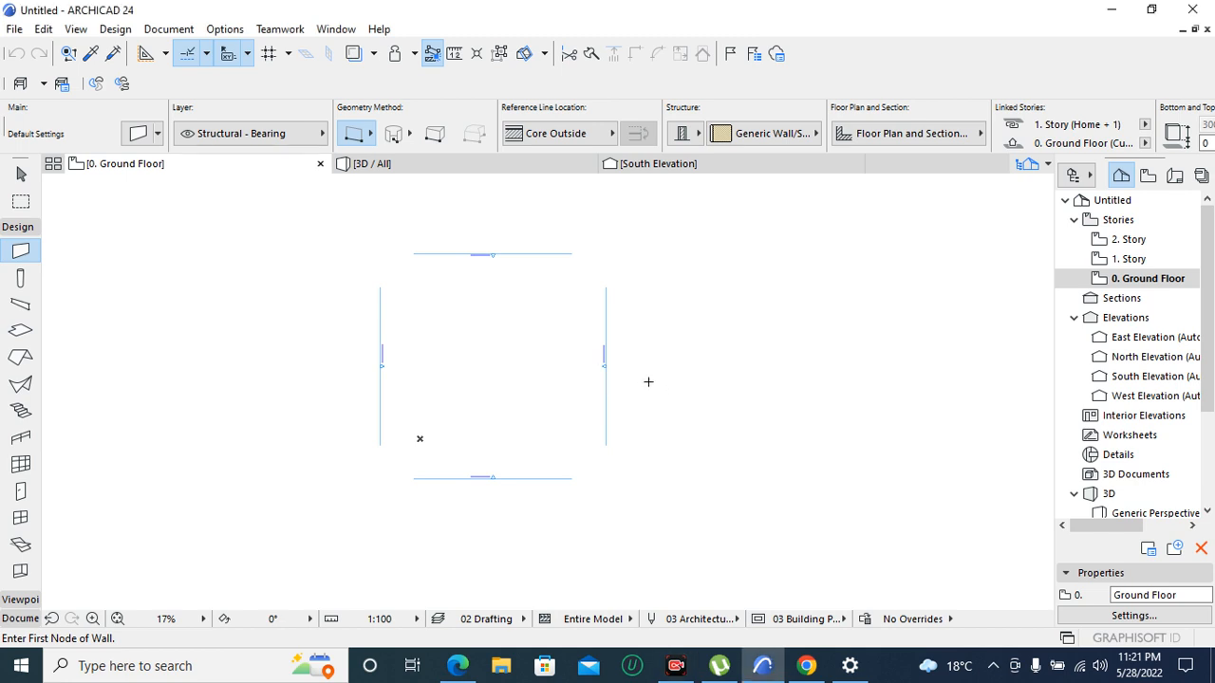
mouse_move(572, 374)
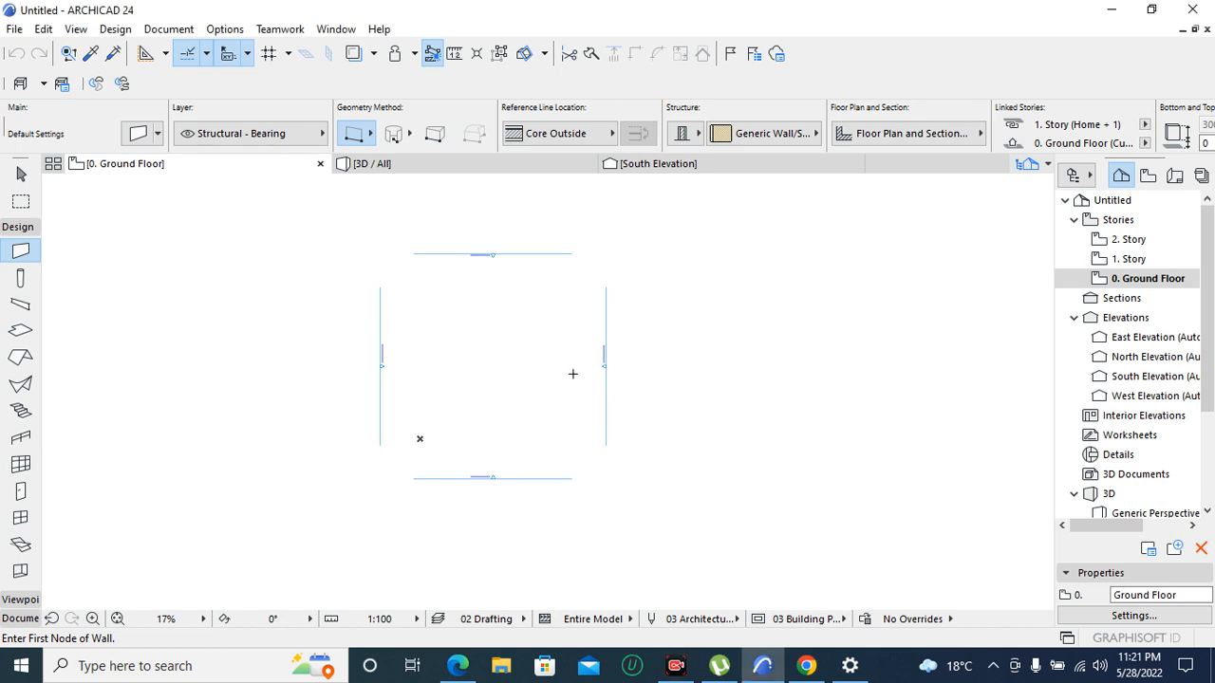
mouse_move(583, 378)
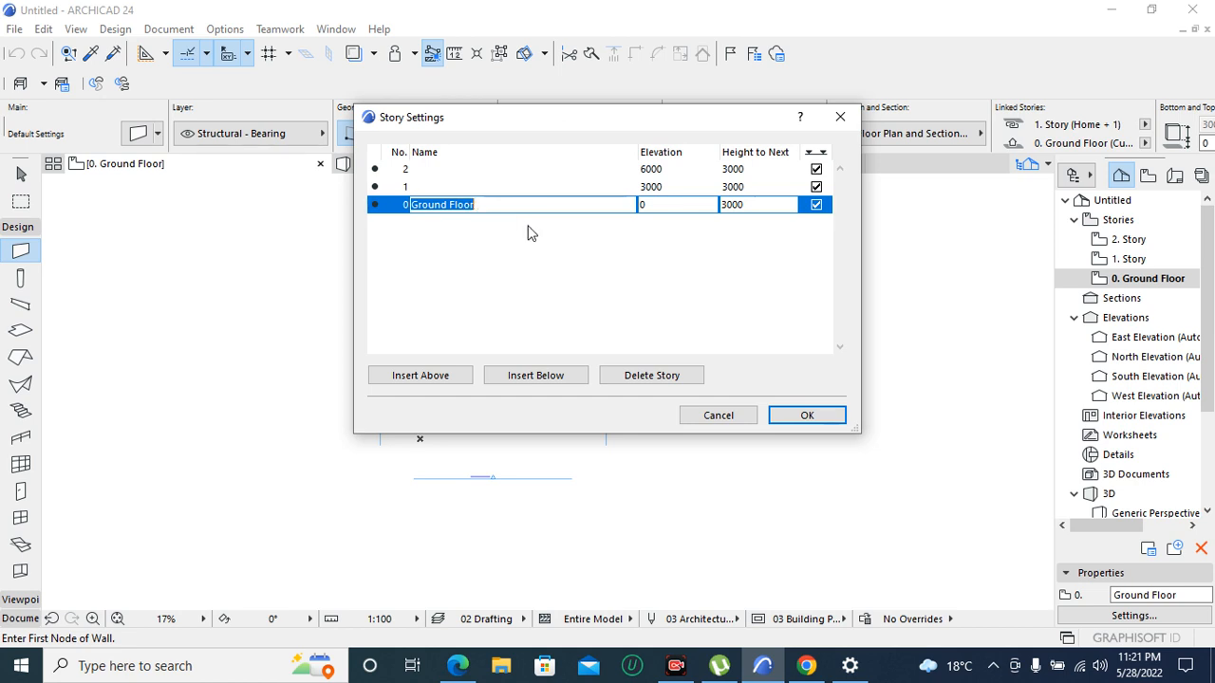
mouse_move(535, 375)
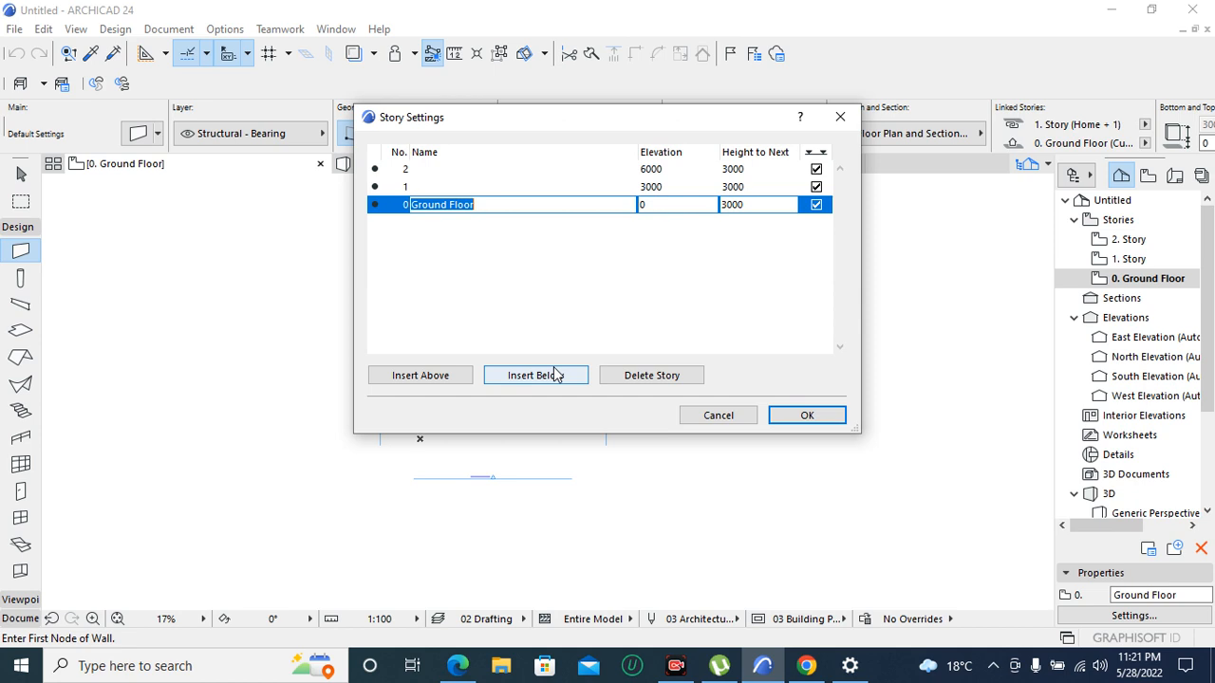
mouse_move(555, 377)
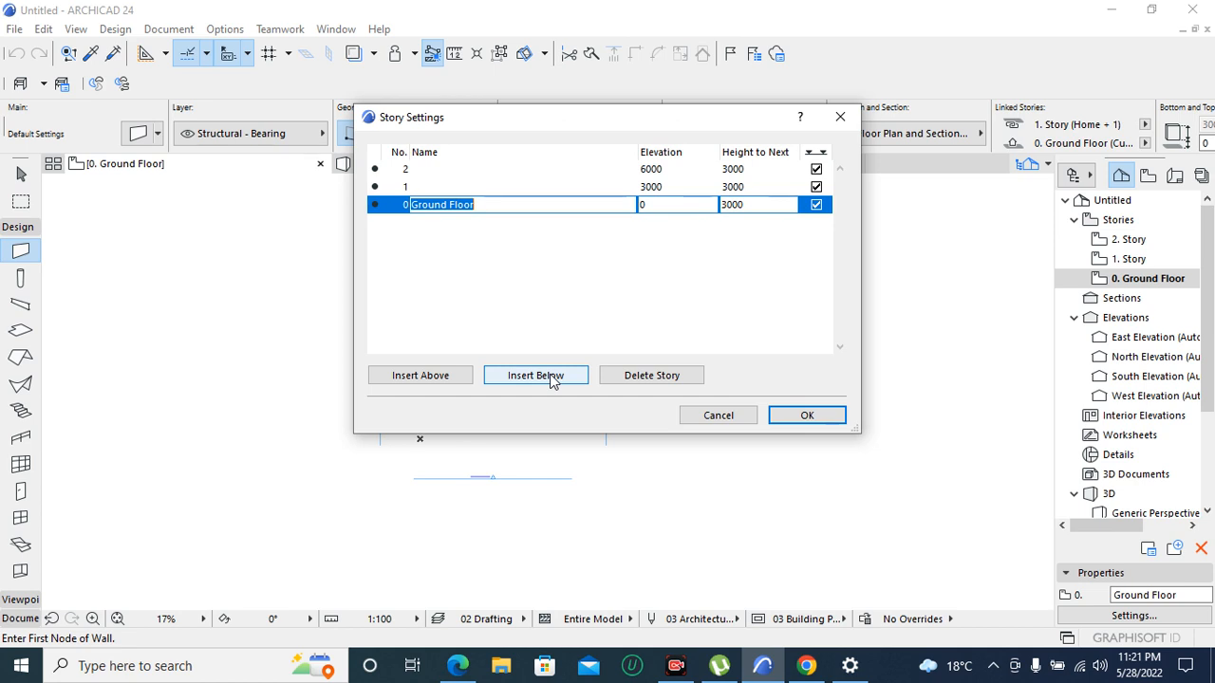
Insert a 'footings' story below Ground Floor with height 150 at elevation -150
click(535, 375)
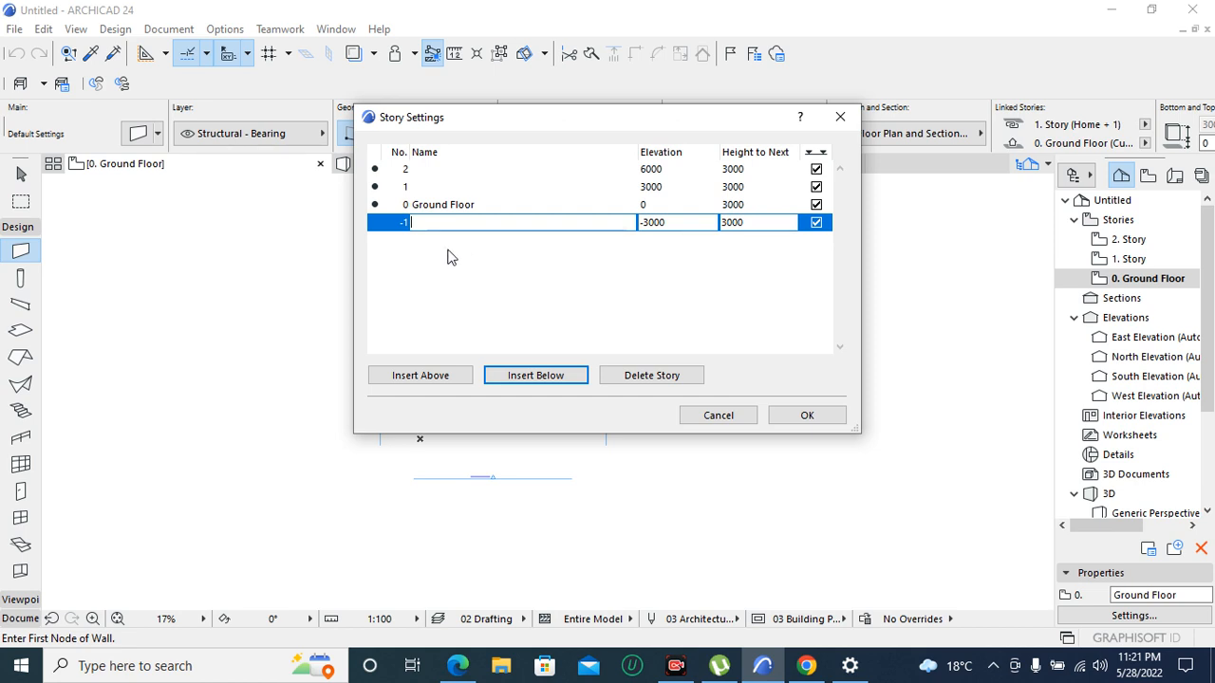
text(footings)
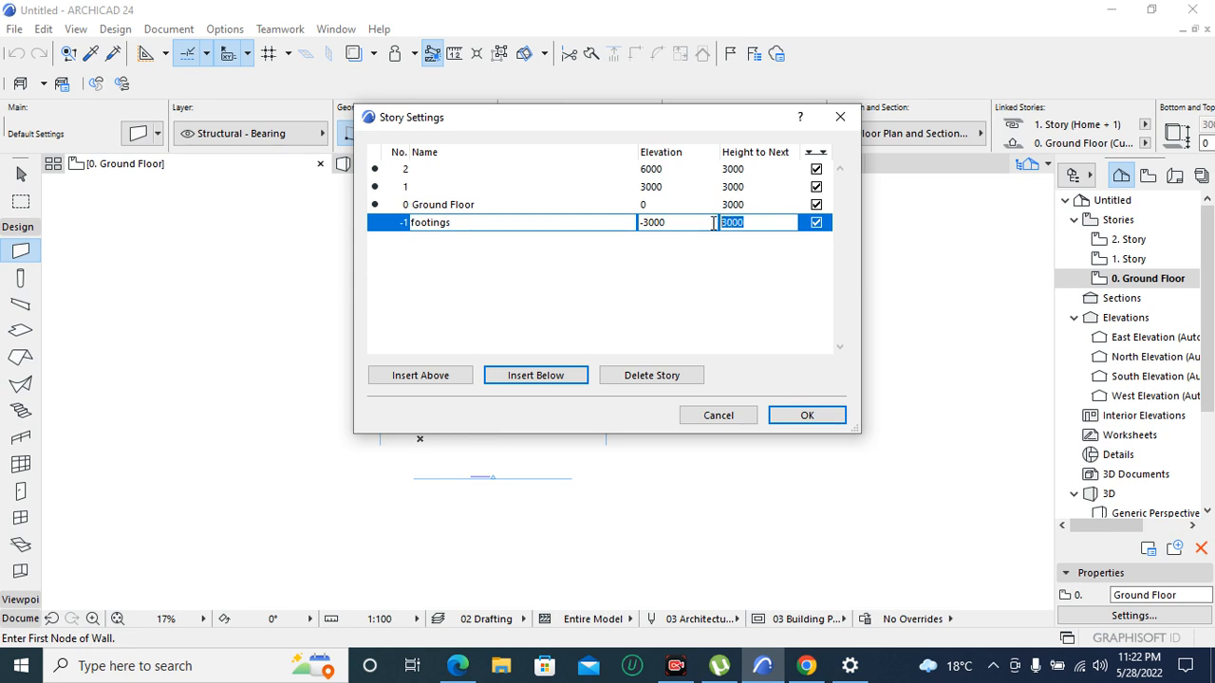
text(1)
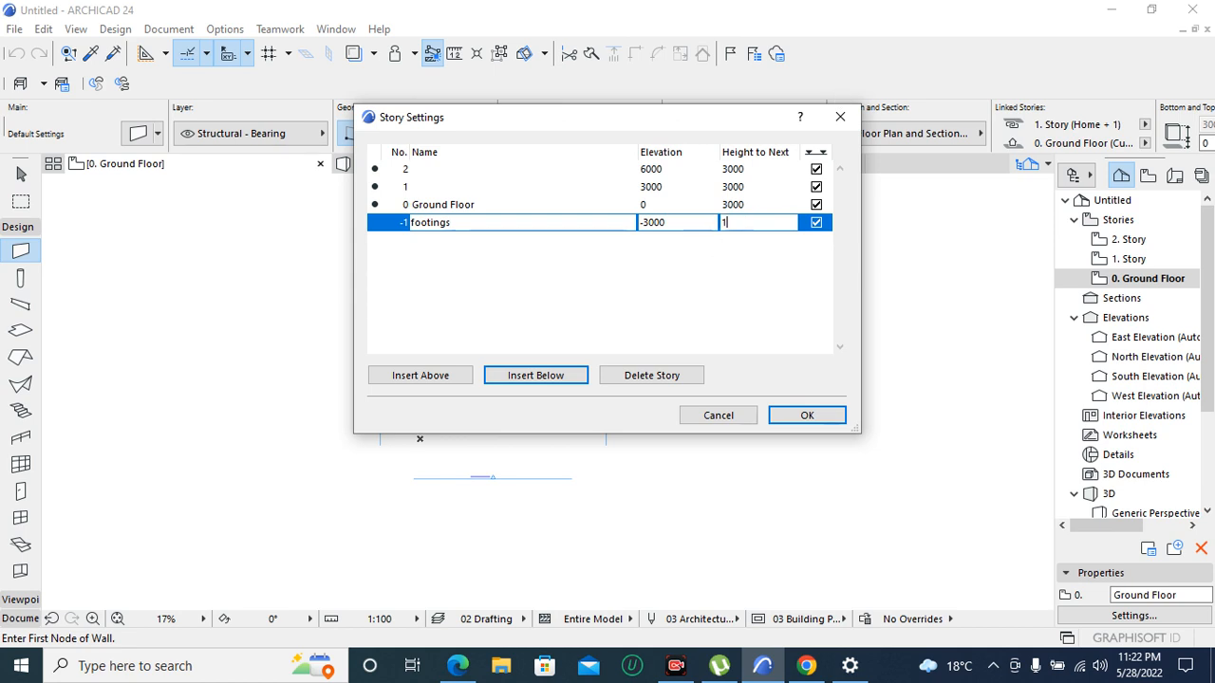
text(50)
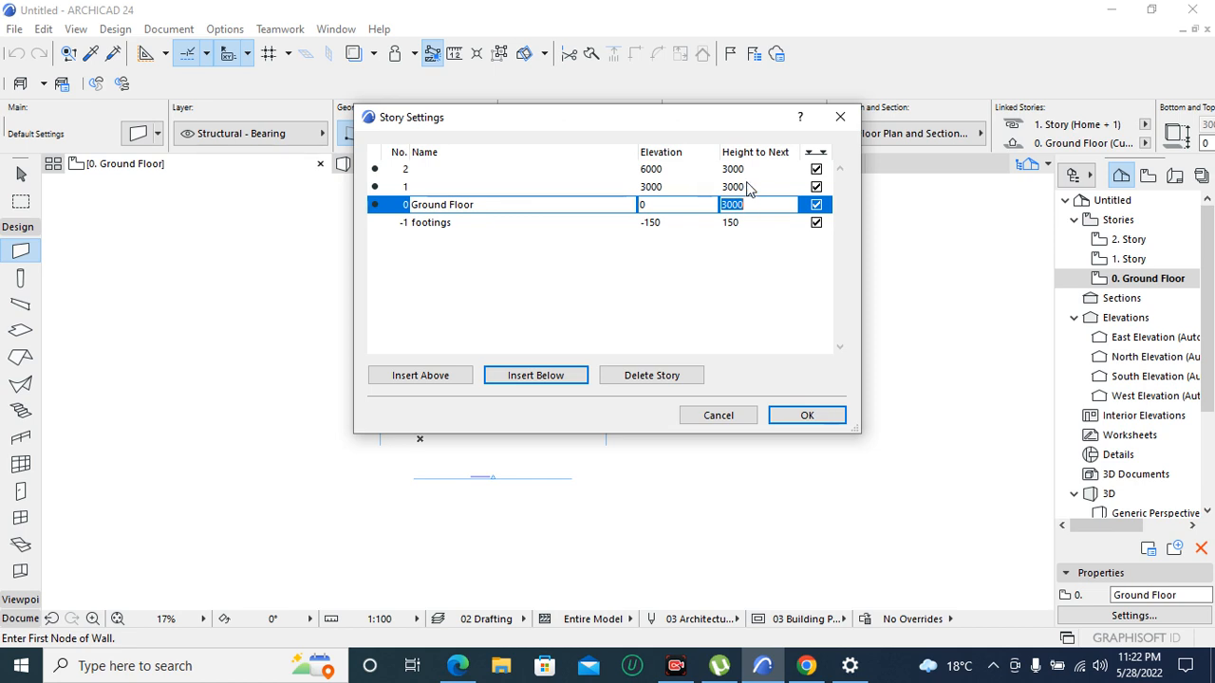
Rename story 1 to 'ground ceiling' and set its height to 500
click(521, 186)
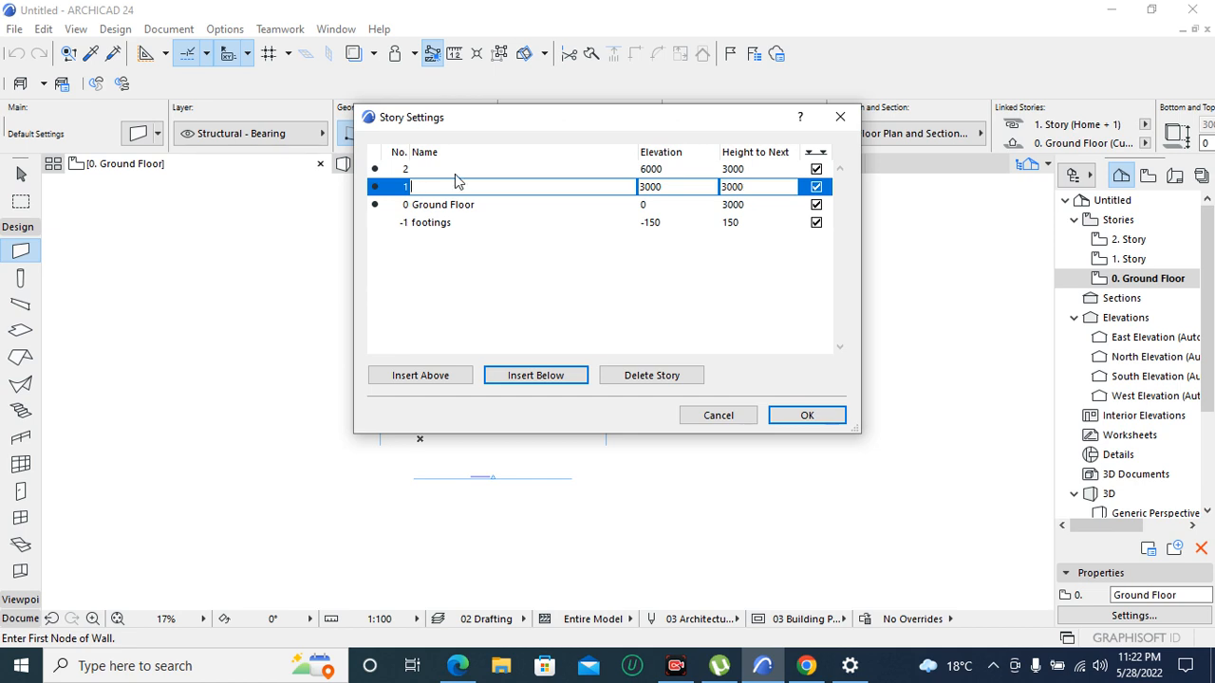
text(ground c)
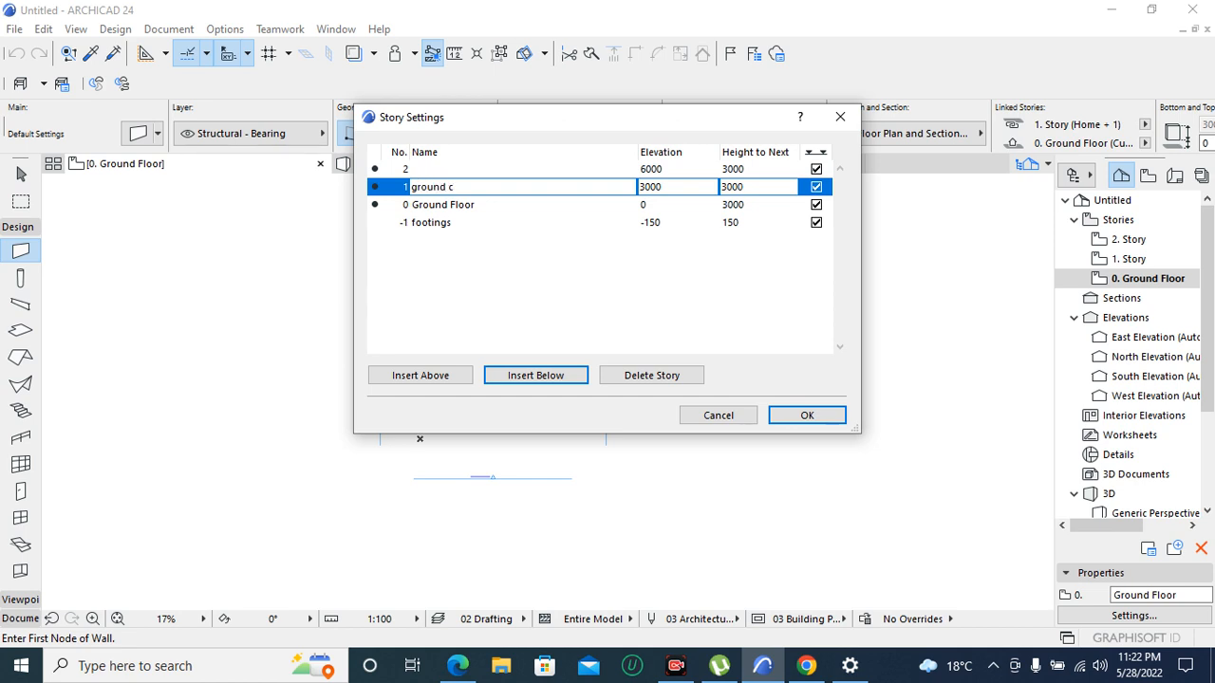
text(eiling)
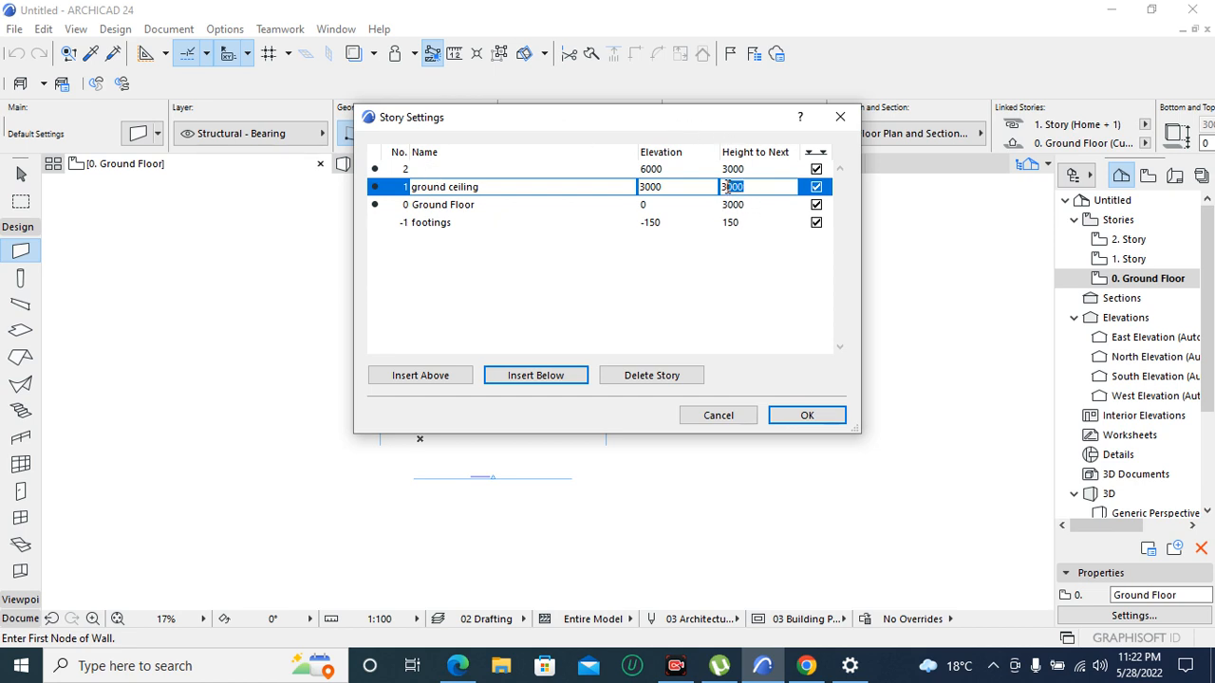
text(5)
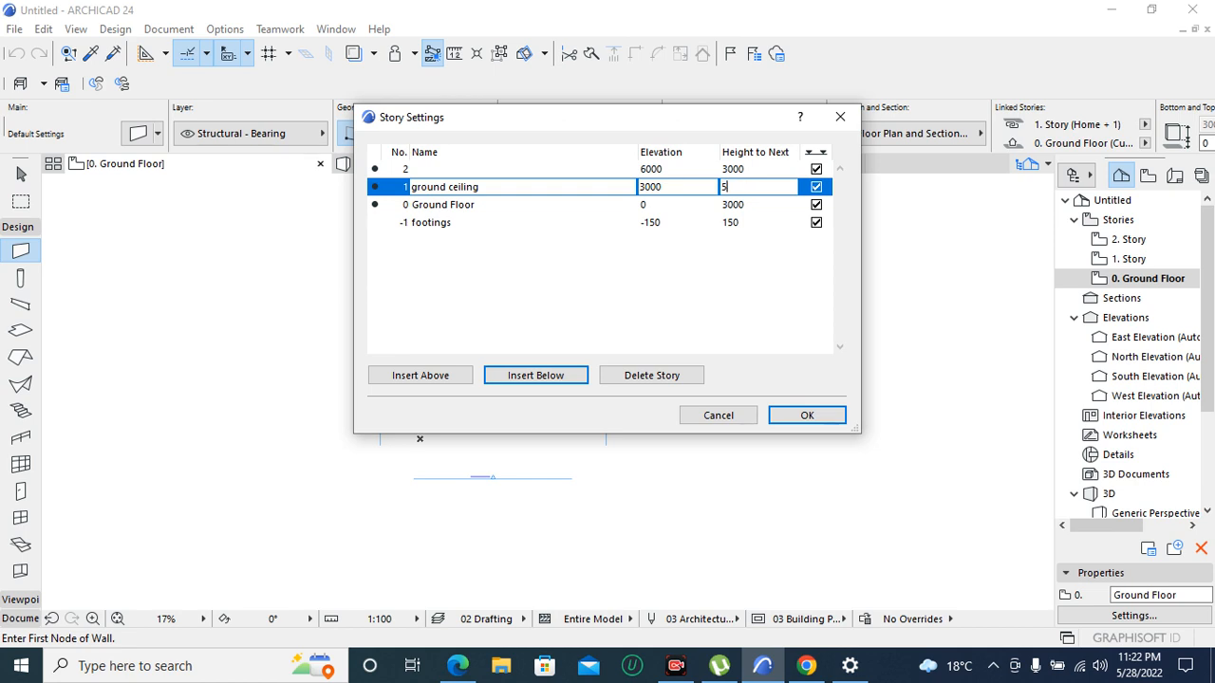
text(00)
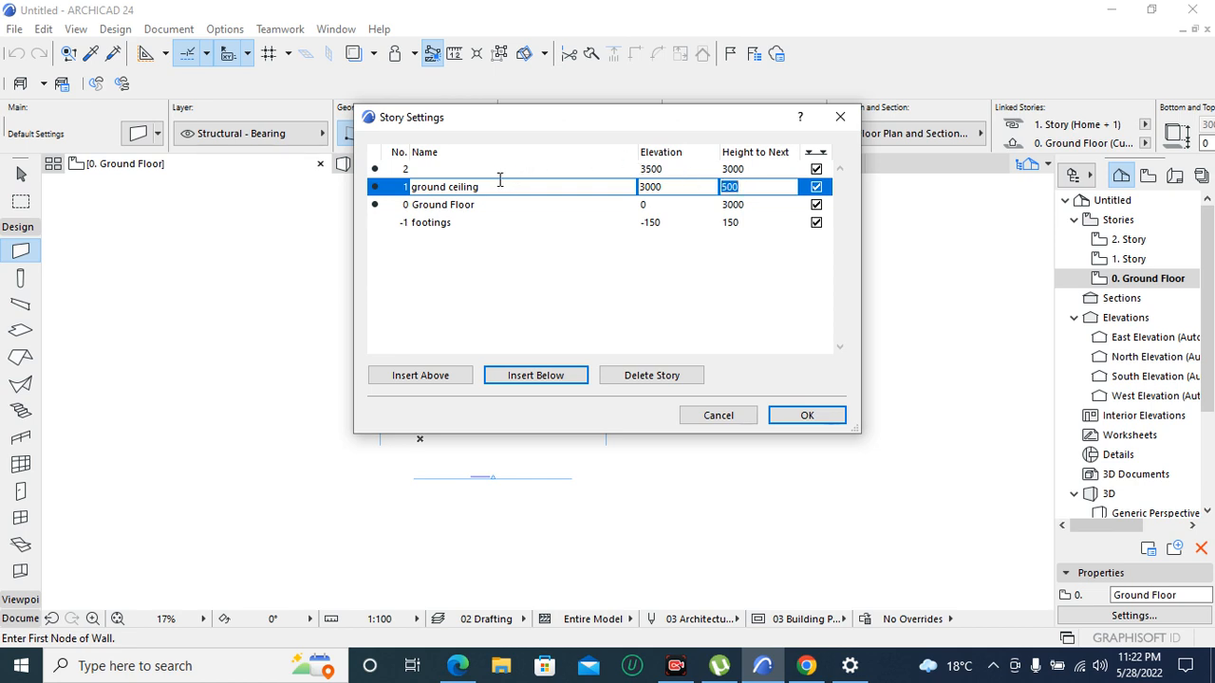
mouse_move(486, 205)
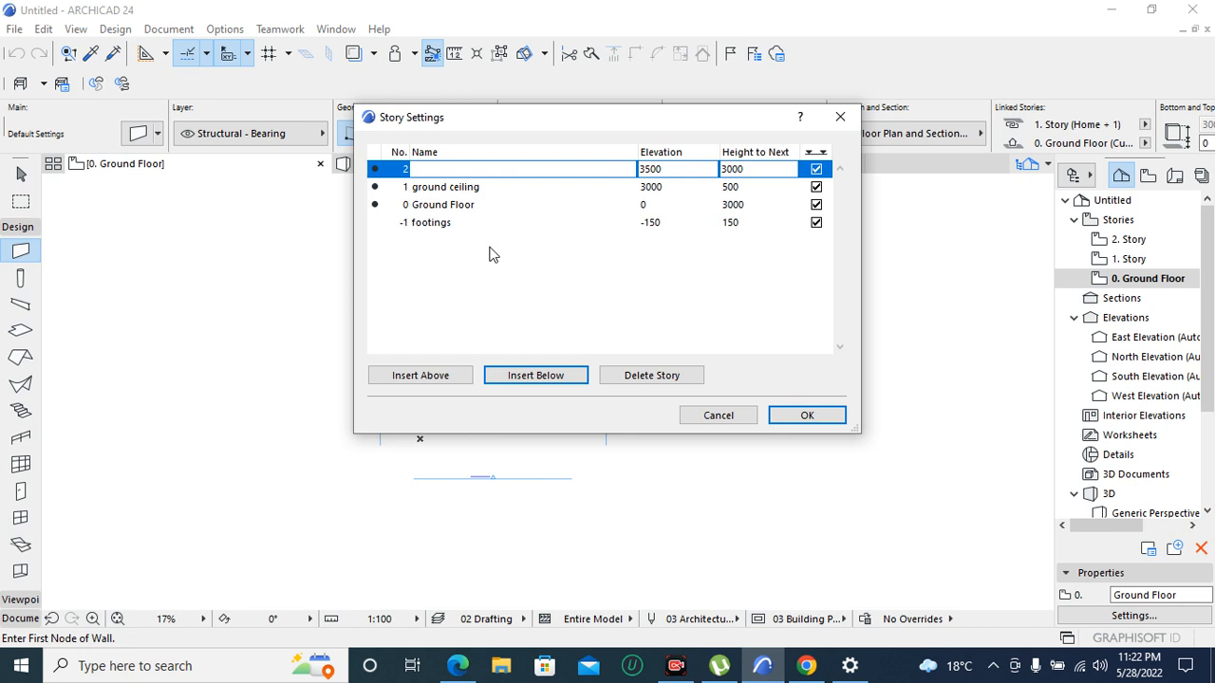
mouse_move(493, 258)
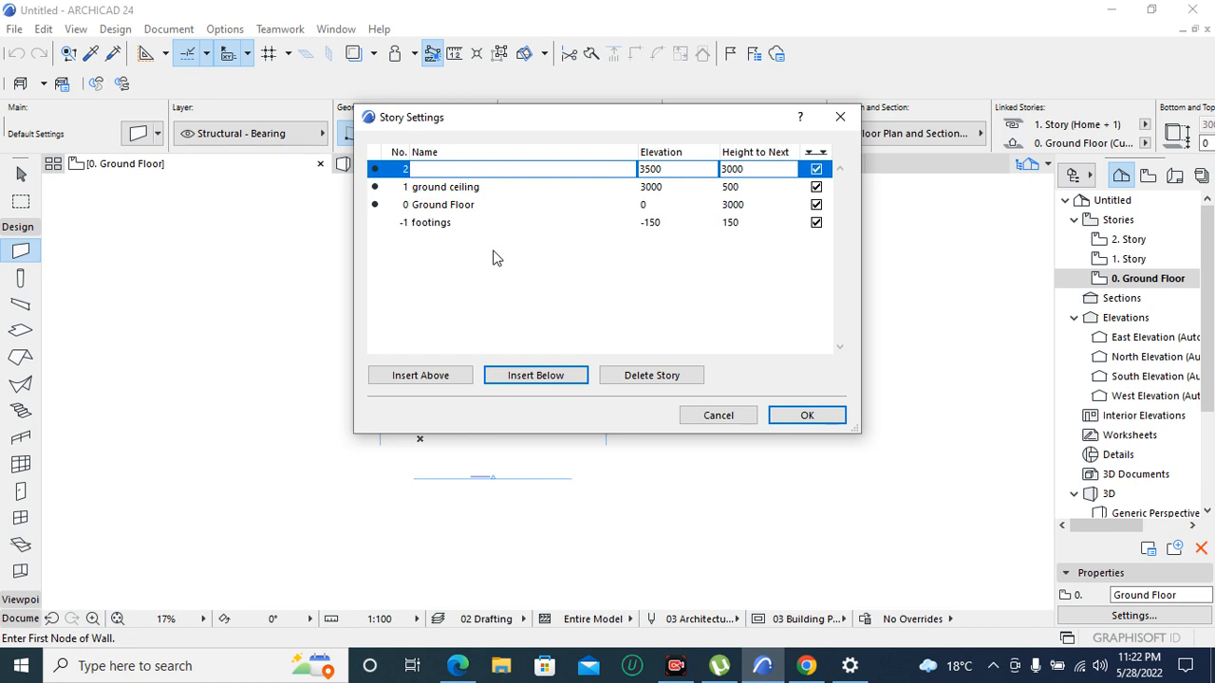
Rename story 2, at elevation 3500, to 'first floor'
text(fir)
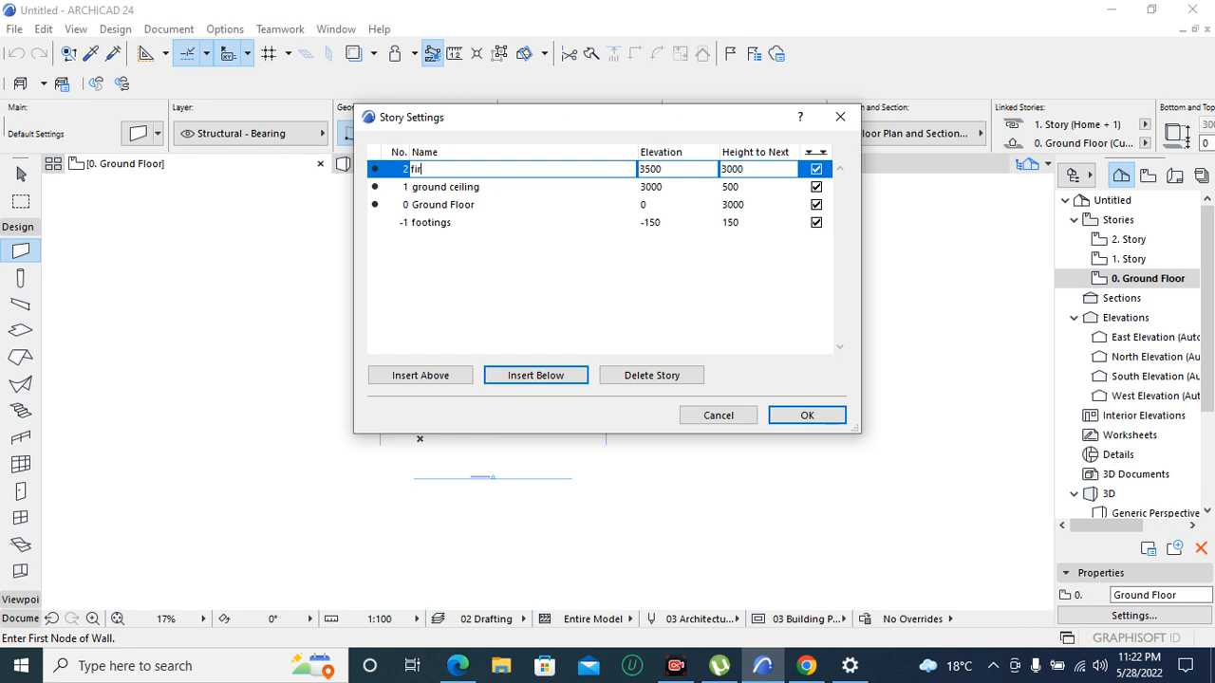
text(st)
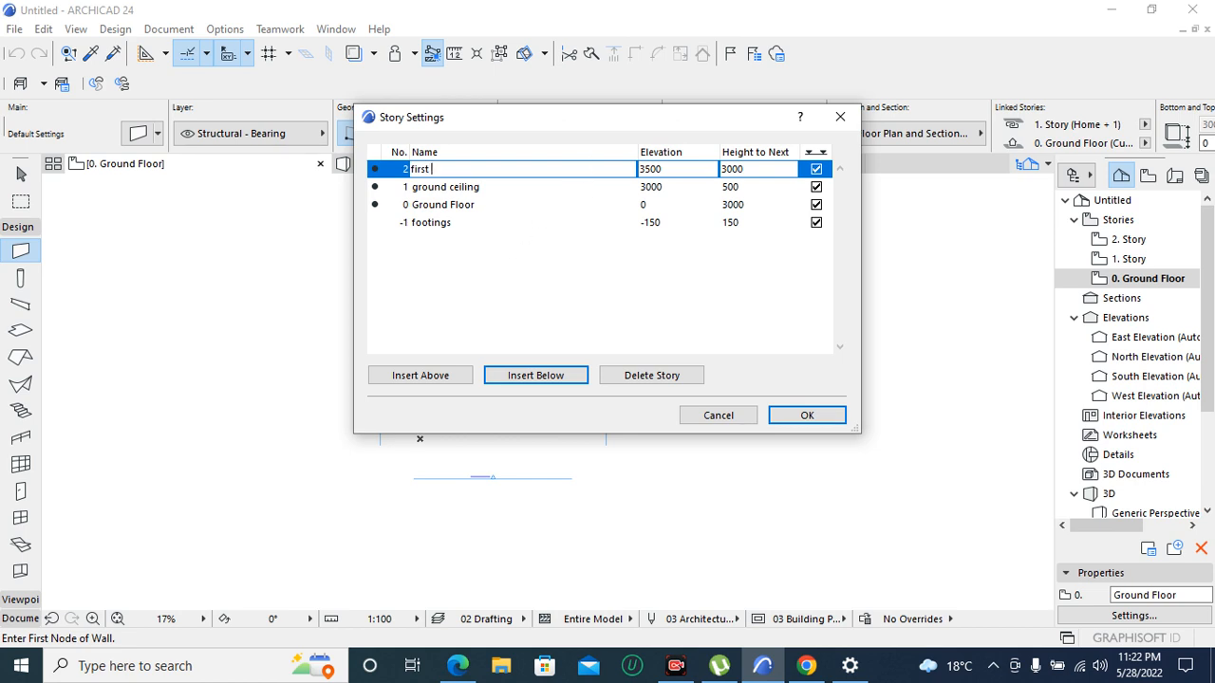
text(floor)
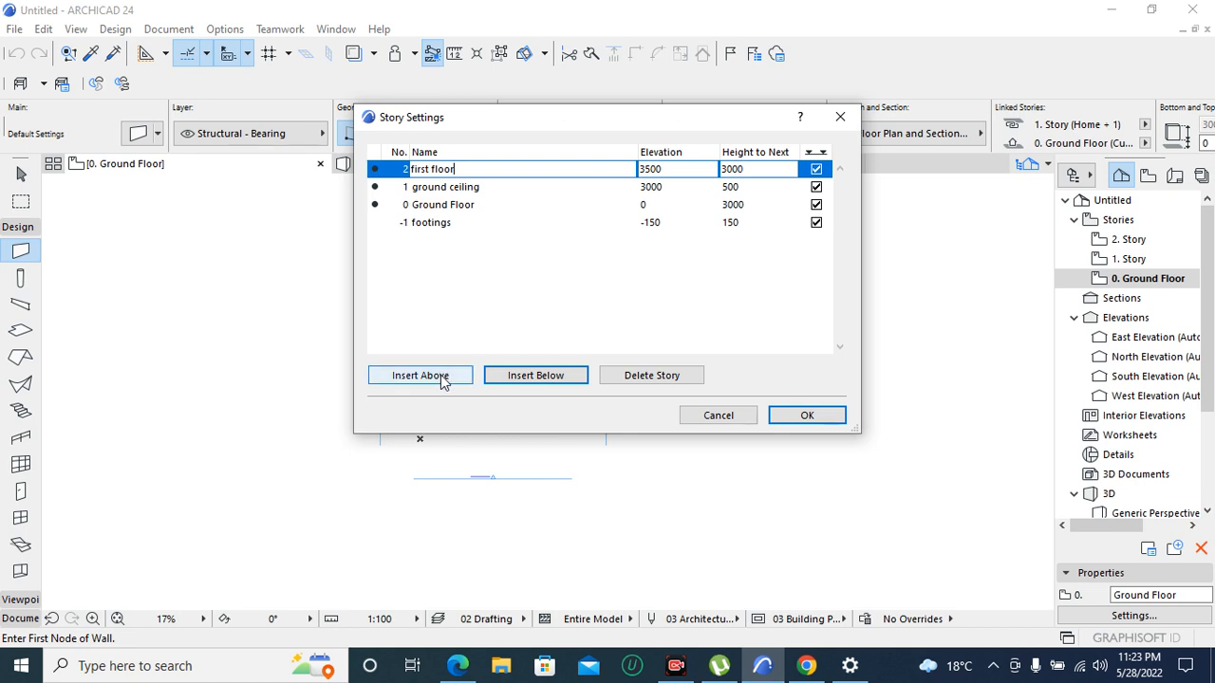
Insert story 3 'ground ceiling' above first floor with height 500, and confirm the story settings
click(419, 375)
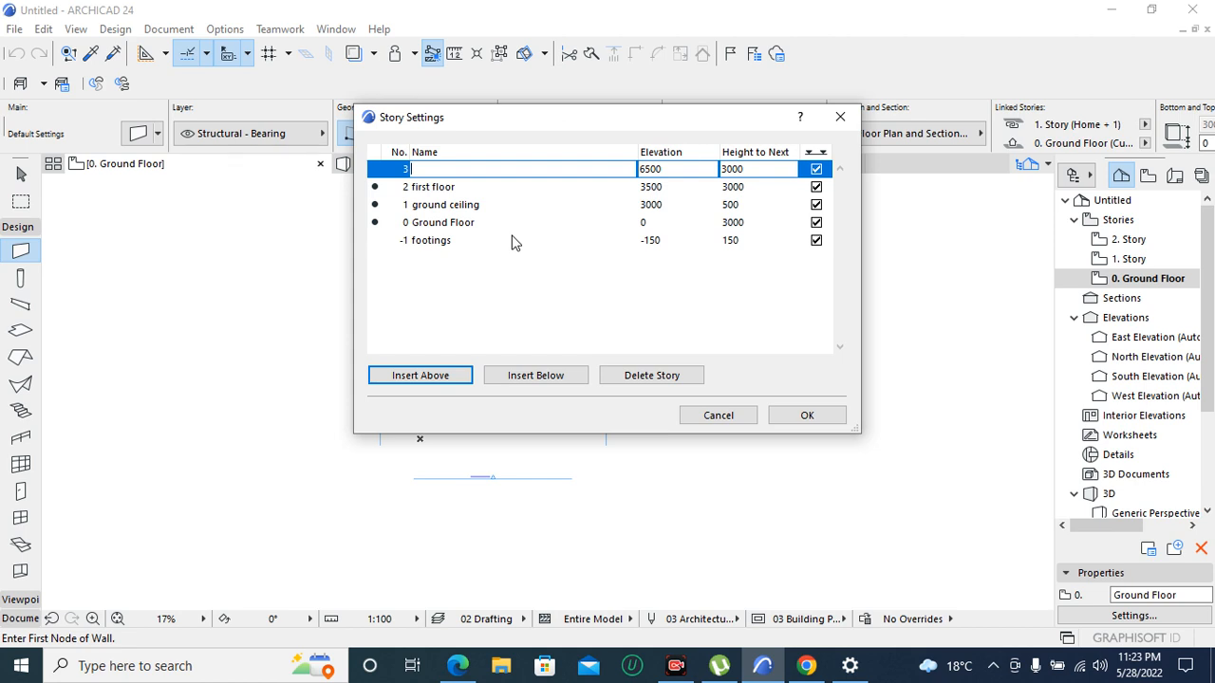
text(ground)
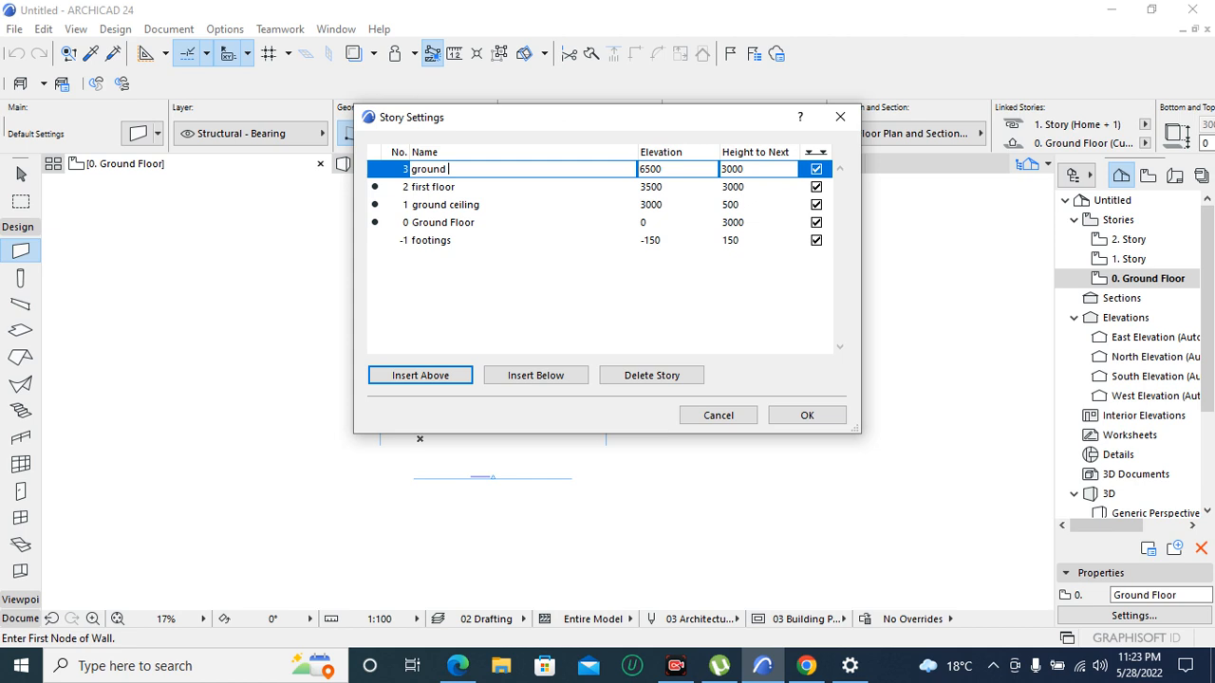
text(ceiling)
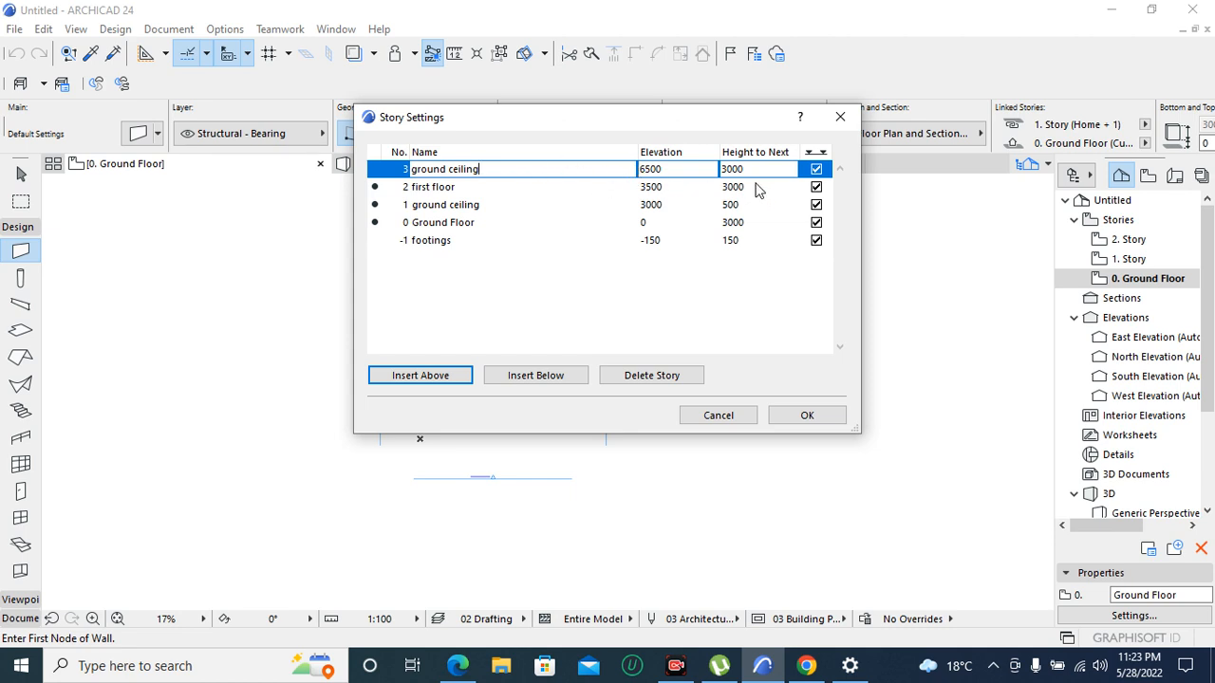
mouse_move(755, 178)
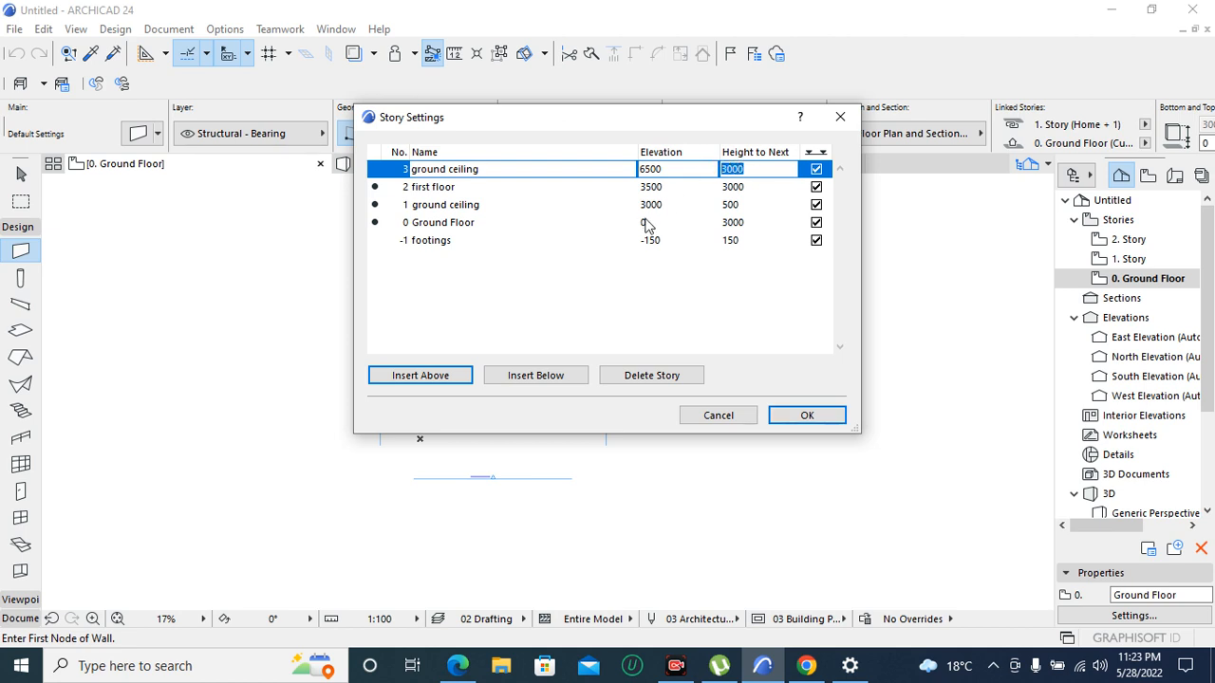
text(500)
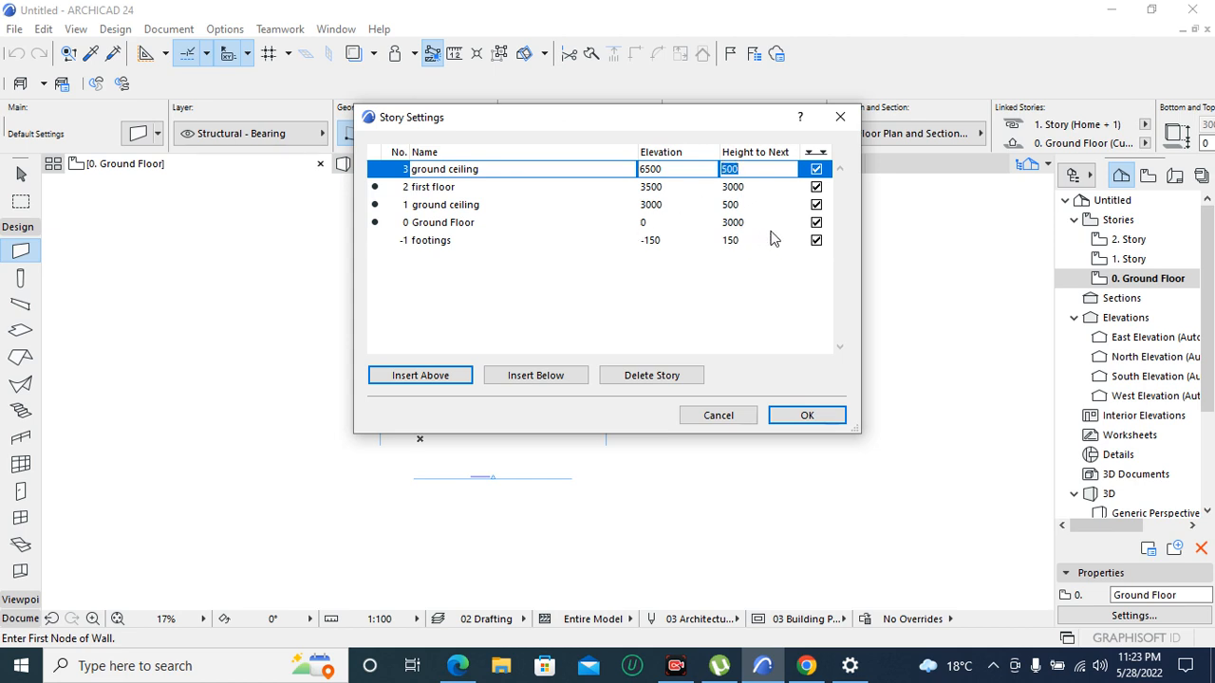
click(806, 415)
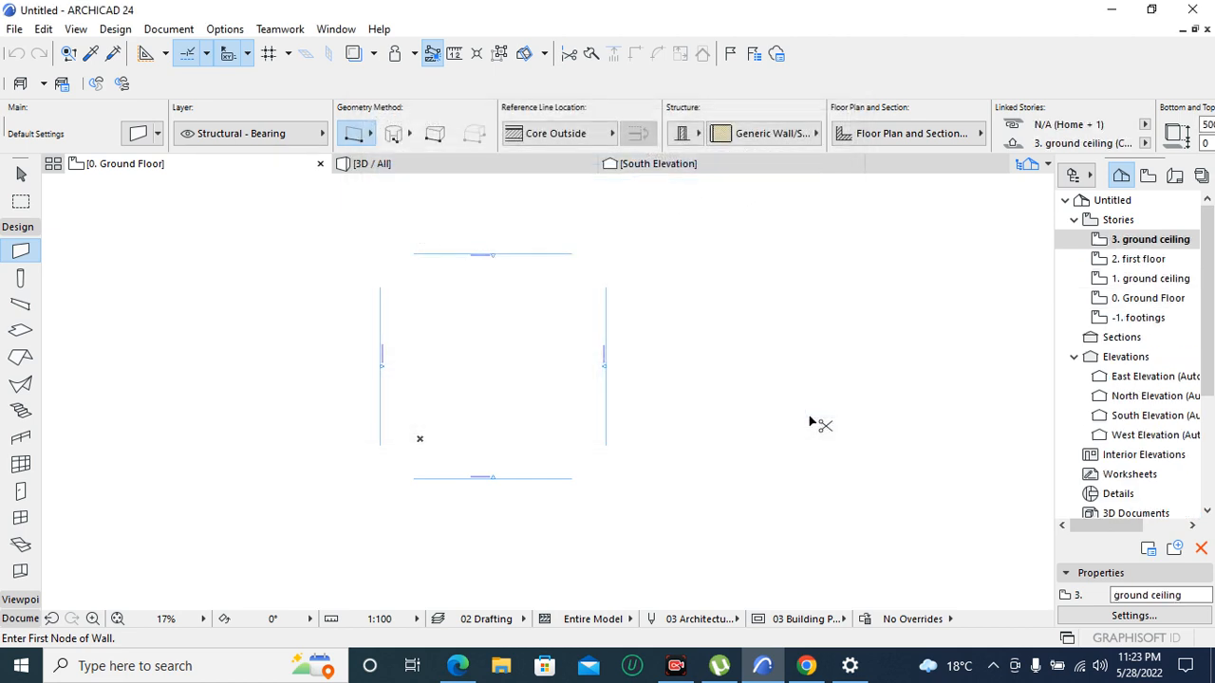
Open the '3. ground ceiling' floor plan from the Navigator's story list
click(1153, 239)
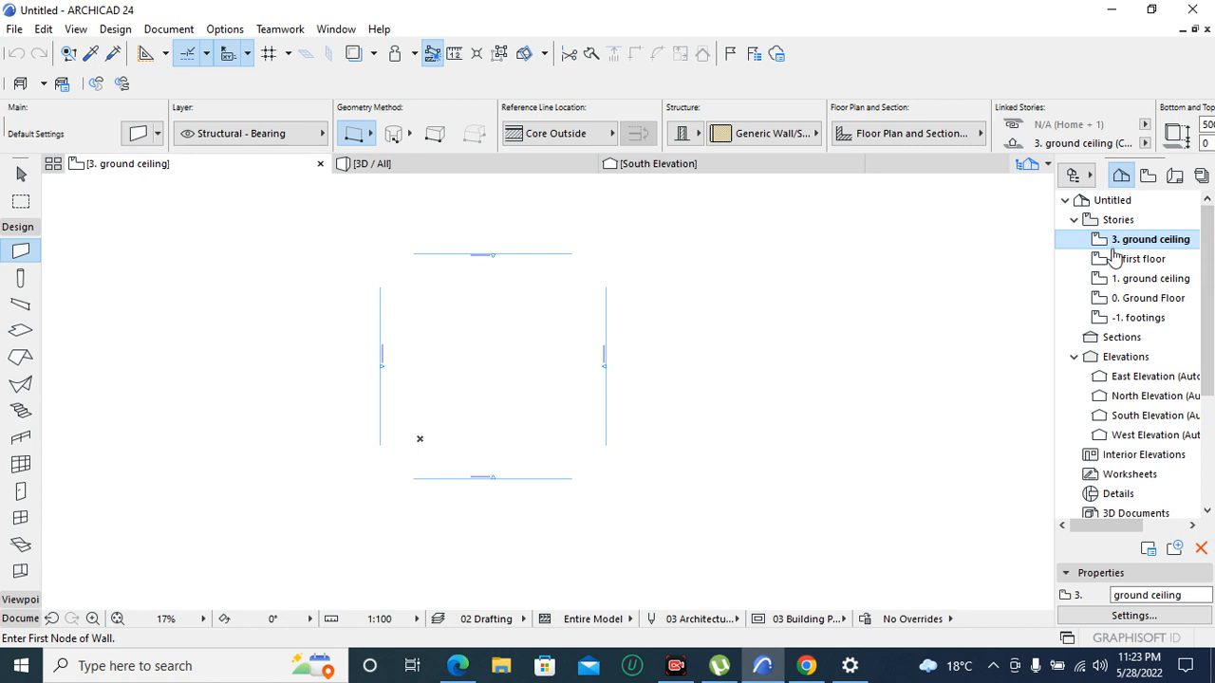
mouse_move(1120, 258)
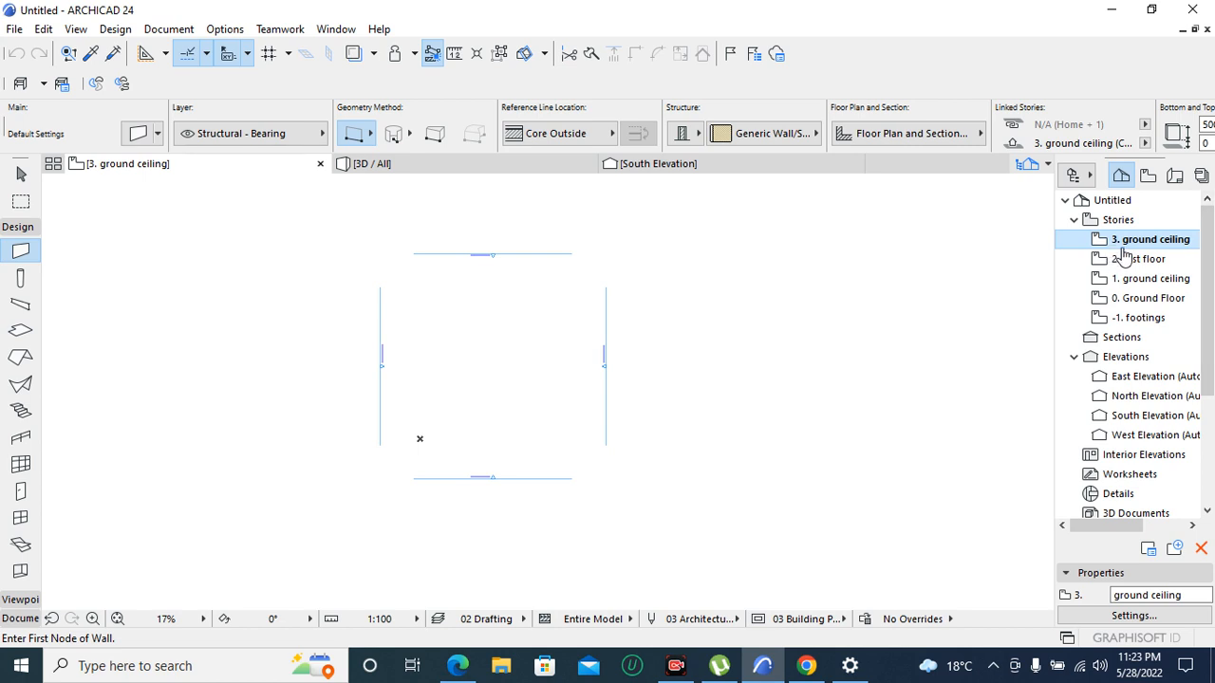
mouse_move(1127, 256)
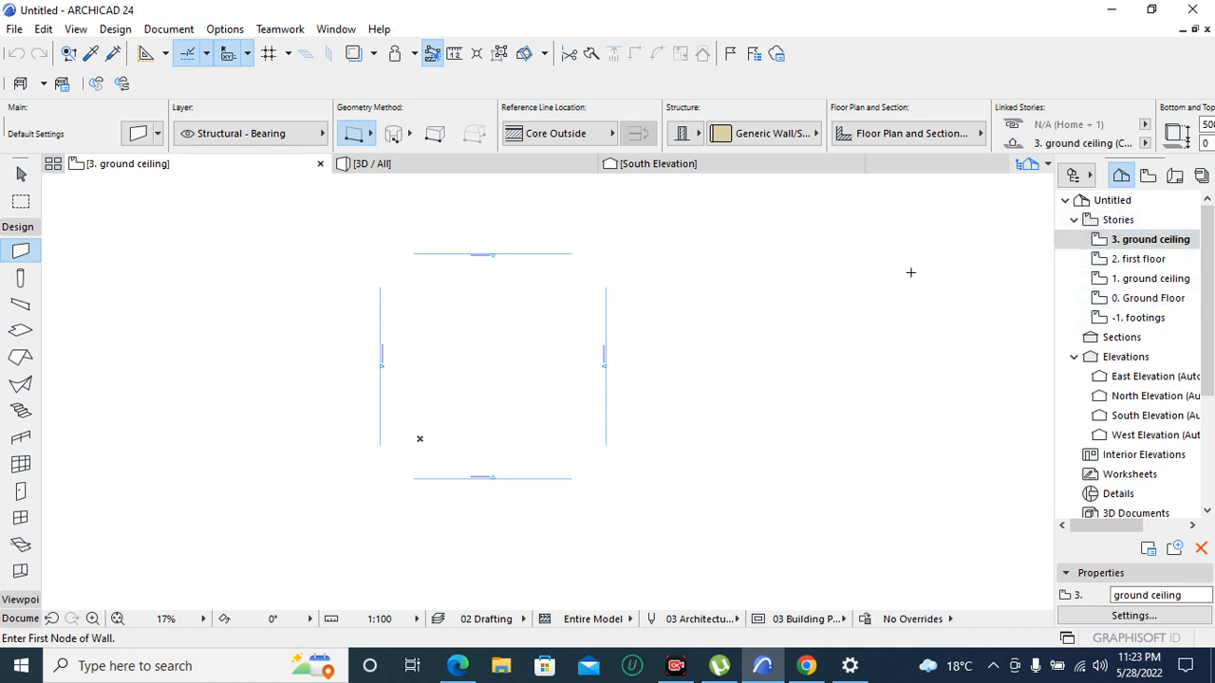
mouse_move(832, 272)
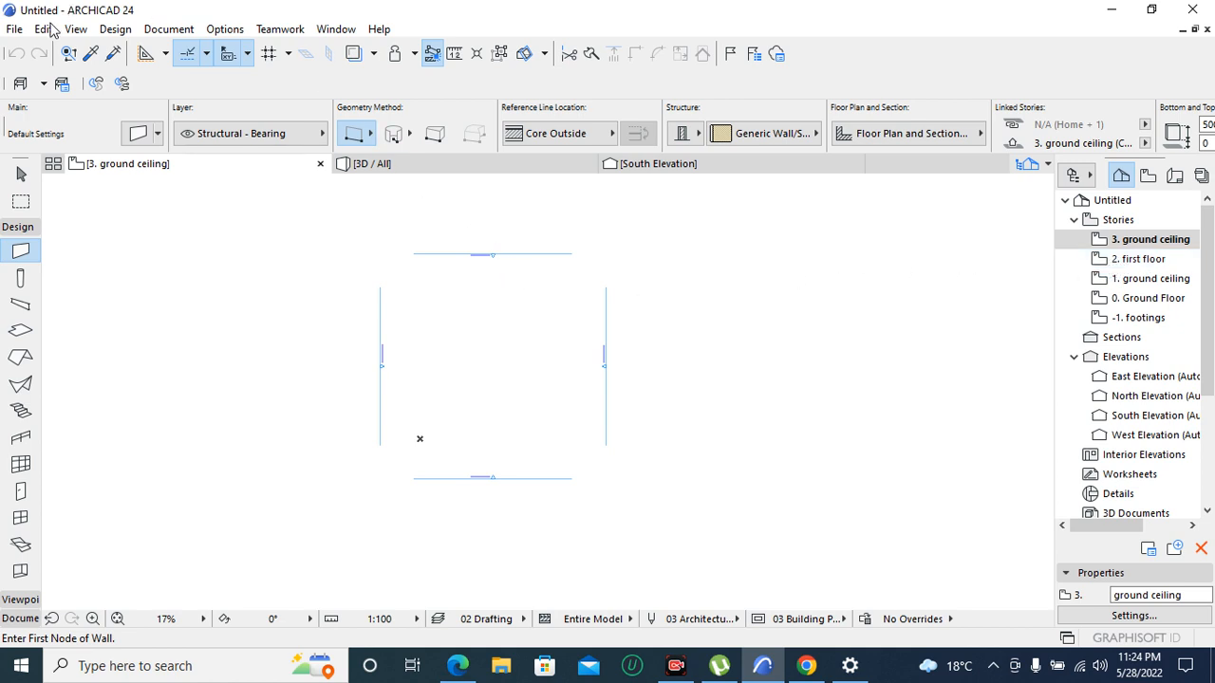
mouse_move(14, 29)
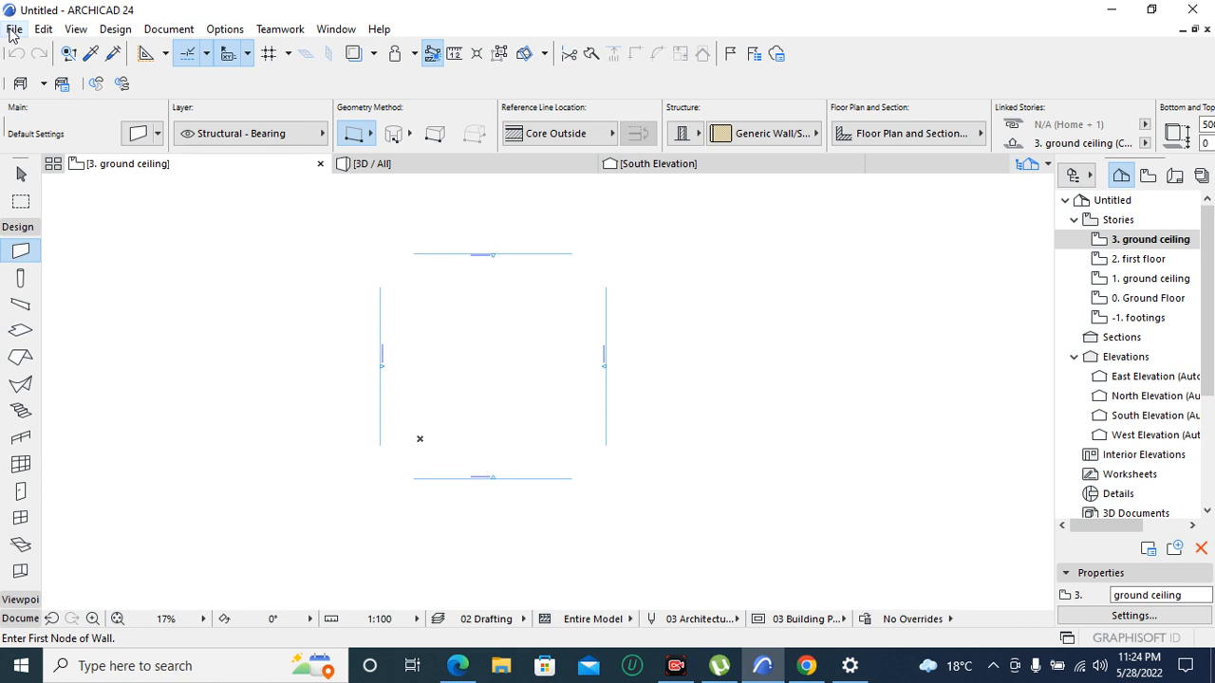
Save the project to the Desktop as 'proposed project.pln' in ARCHICAD Solo Project format
click(15, 28)
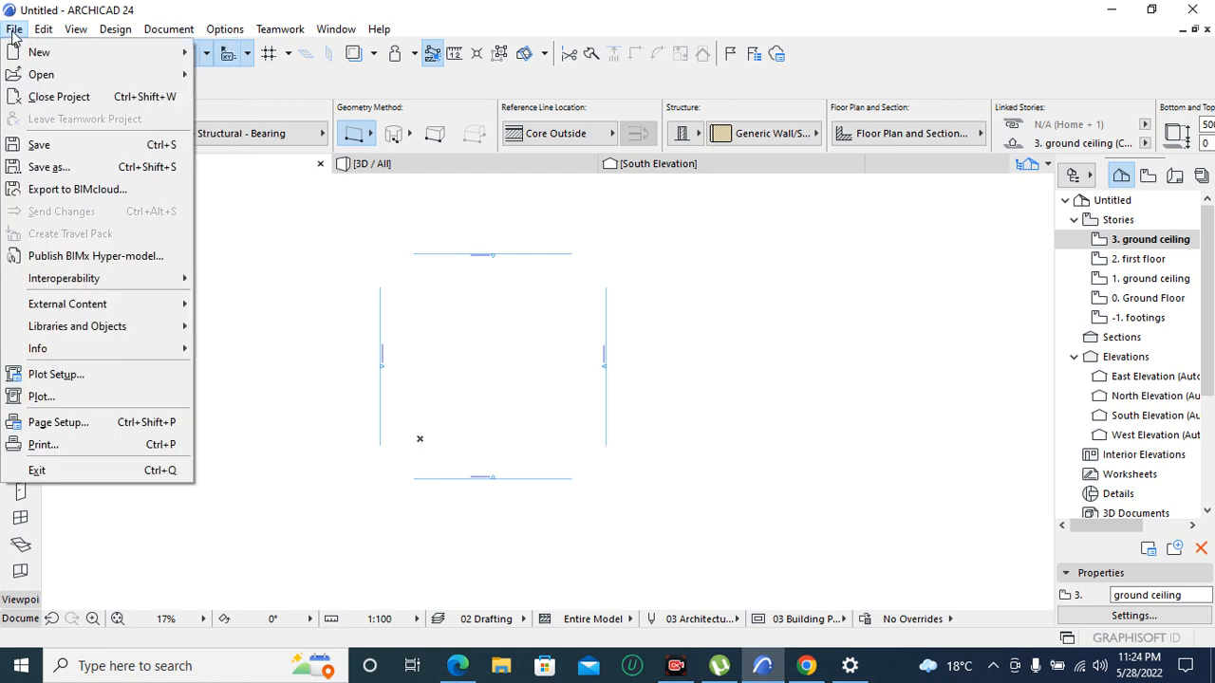
mouse_move(39, 144)
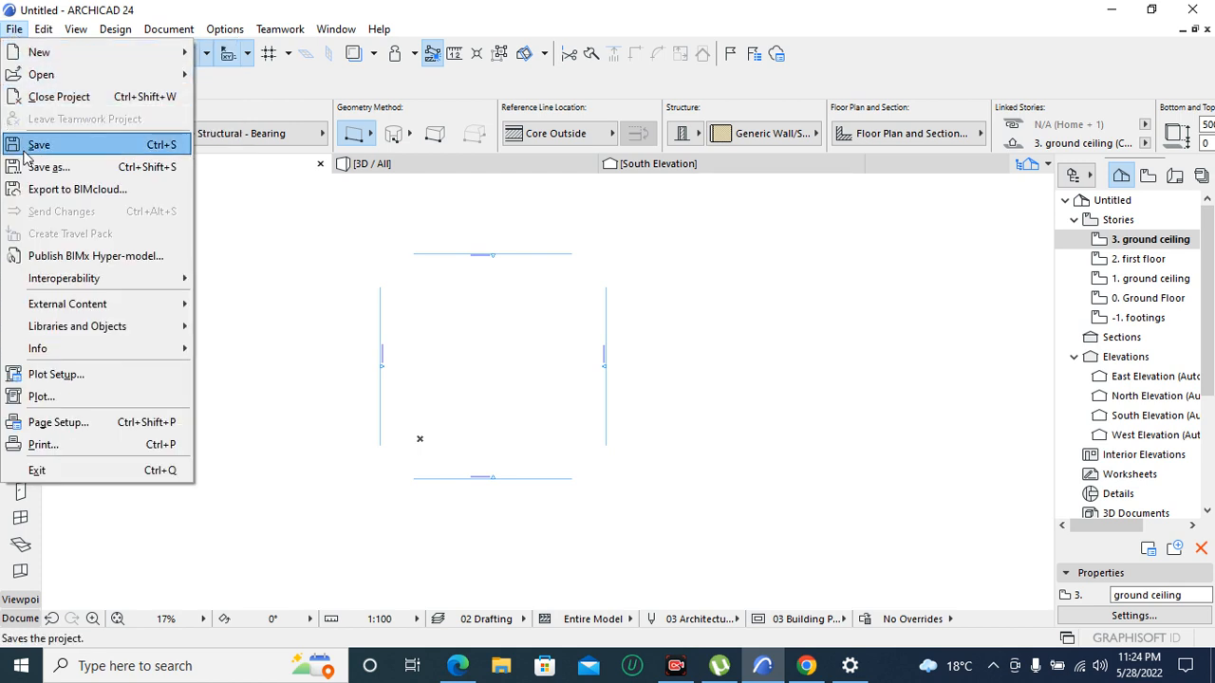
mouse_move(49, 167)
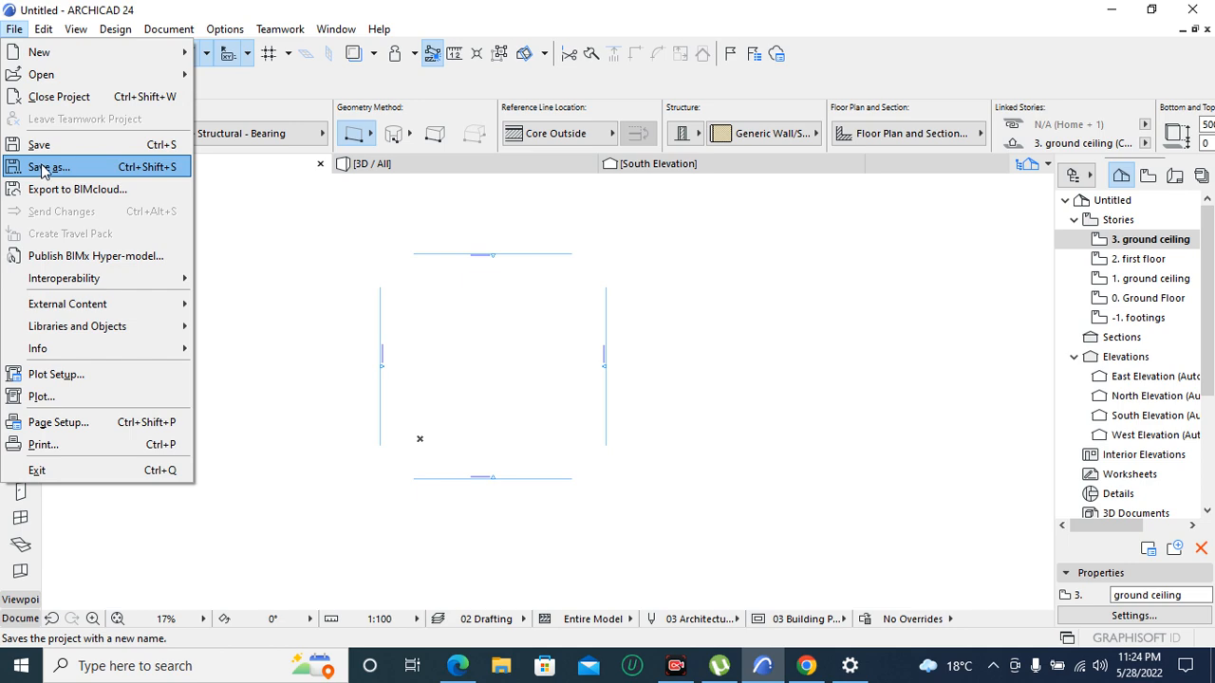
click(49, 167)
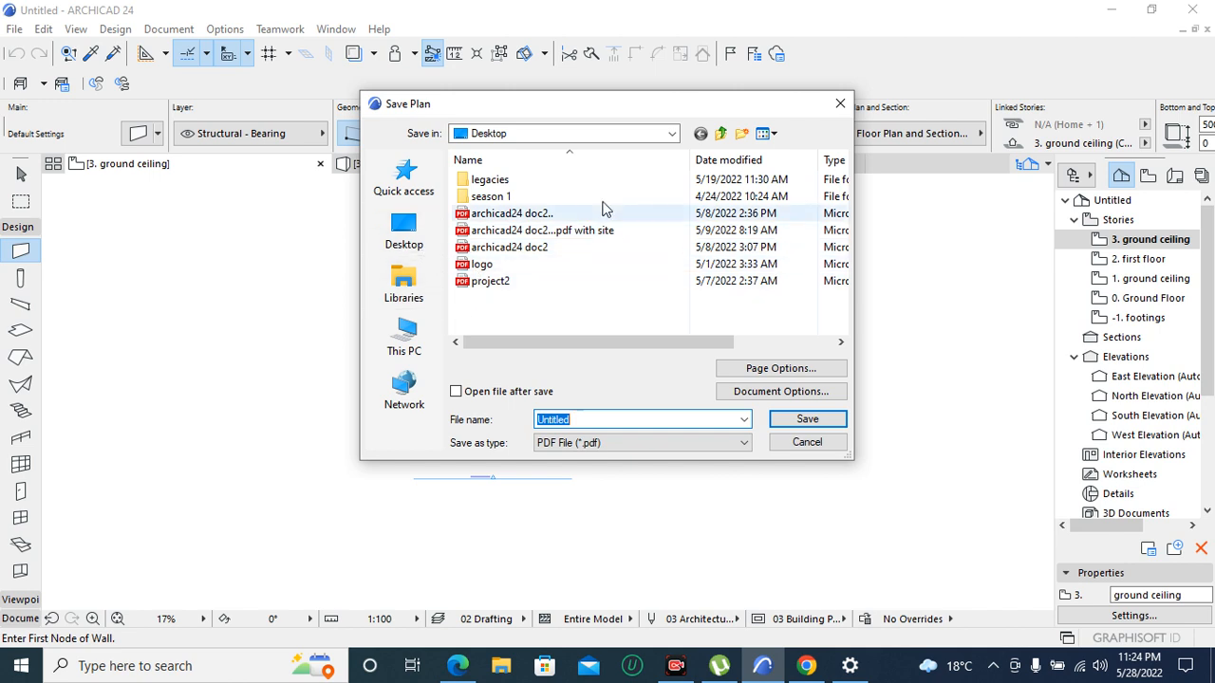
mouse_move(412, 232)
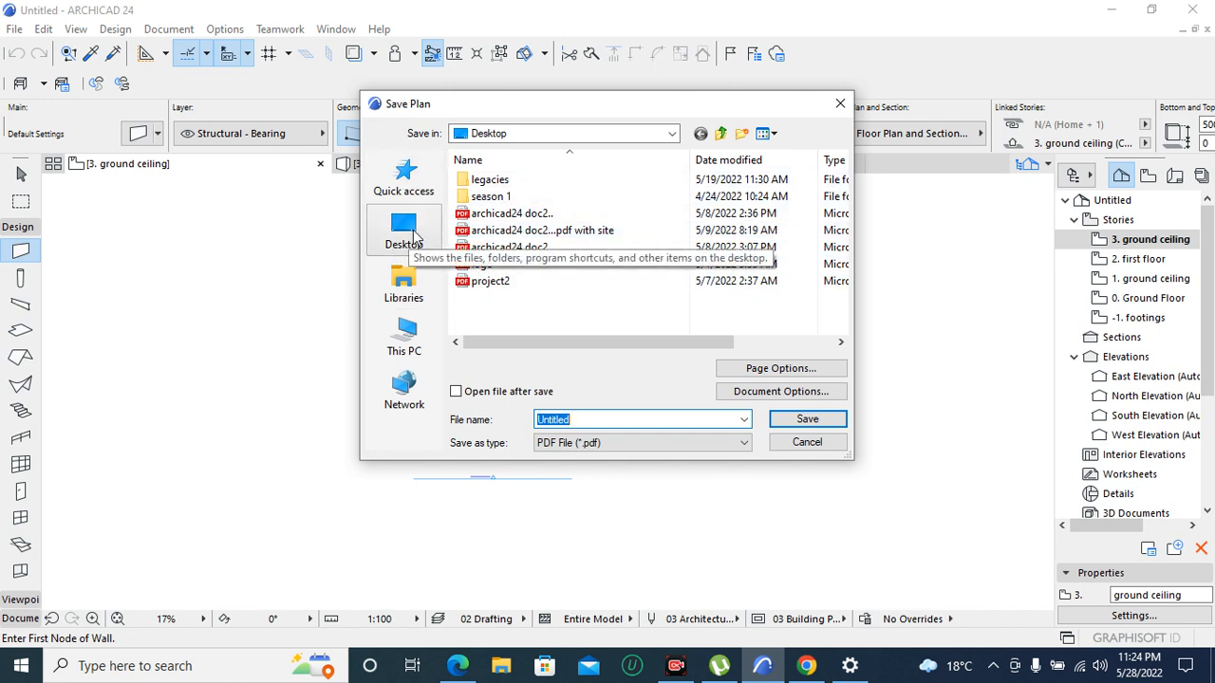
click(404, 230)
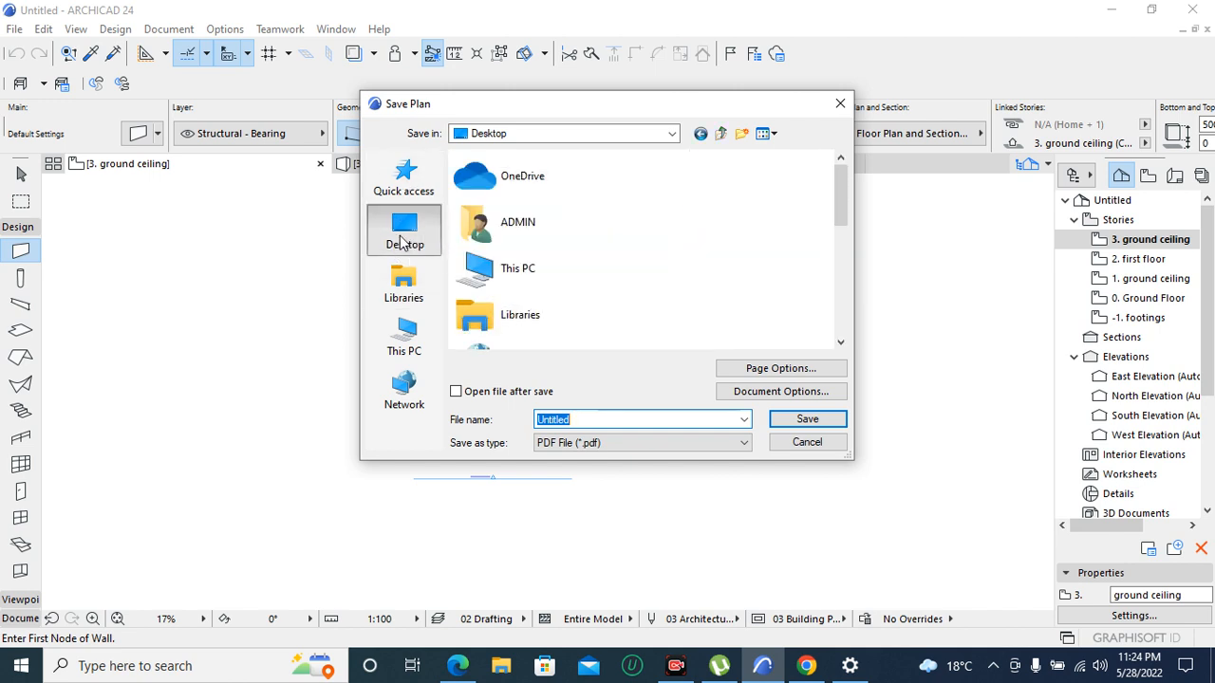
mouse_move(536, 268)
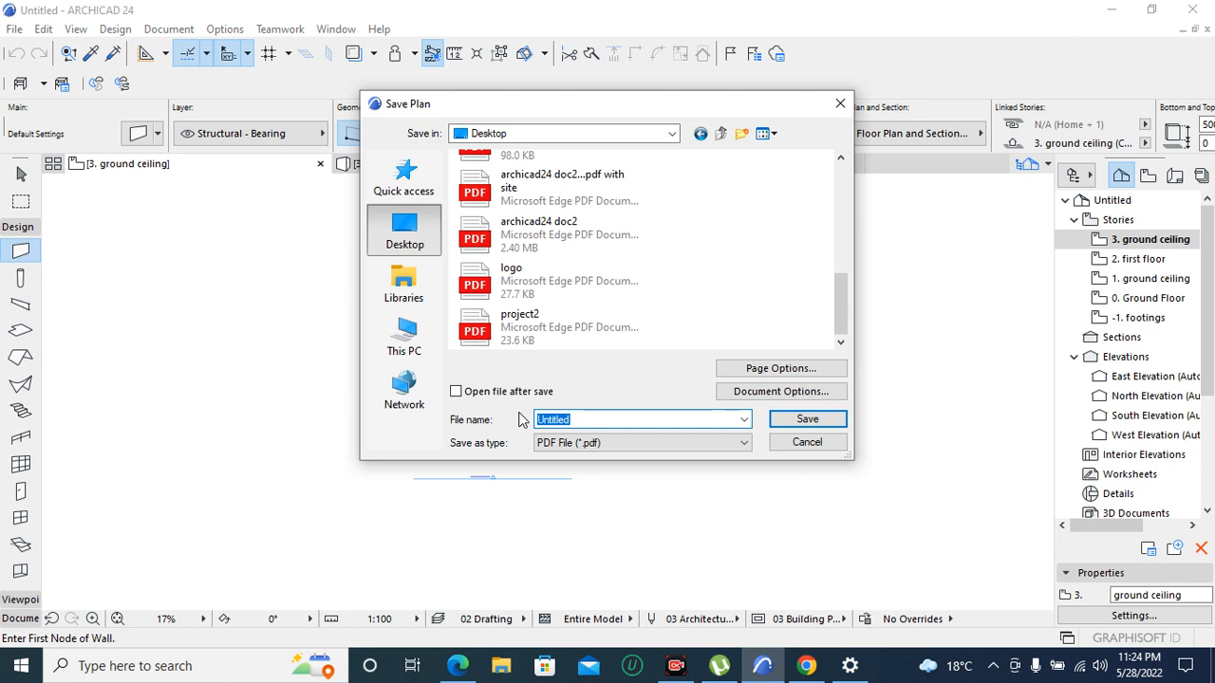
text(p)
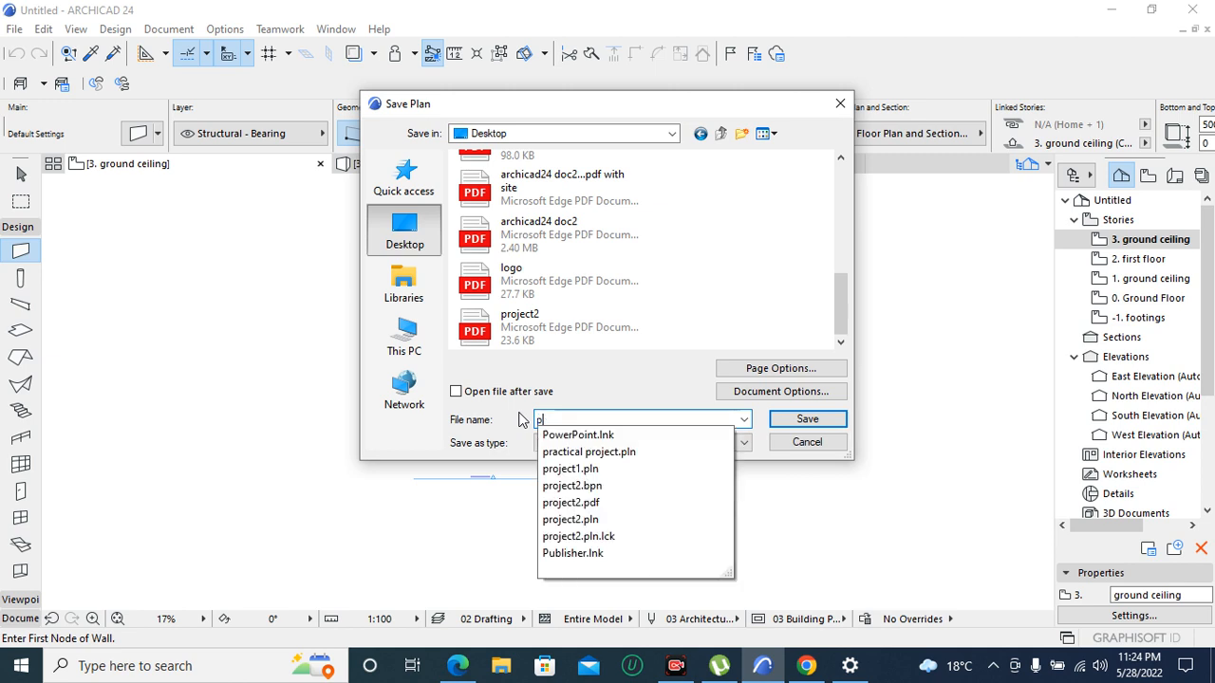
text(proj)
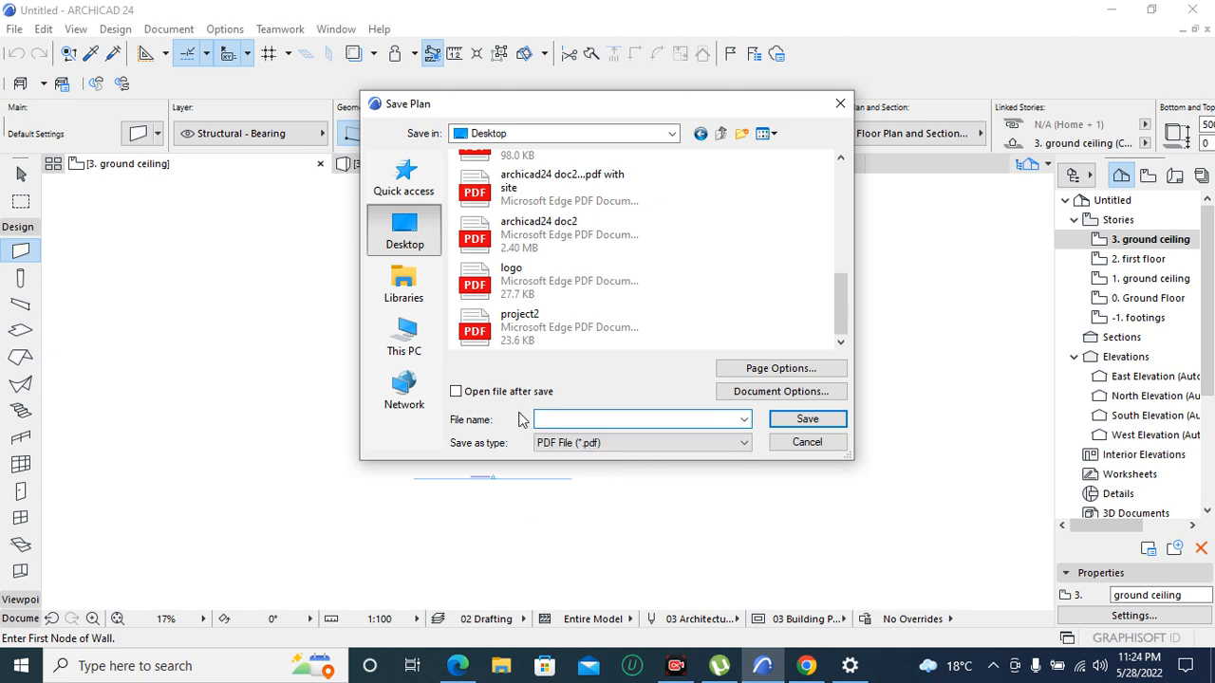
text(proposed pro)
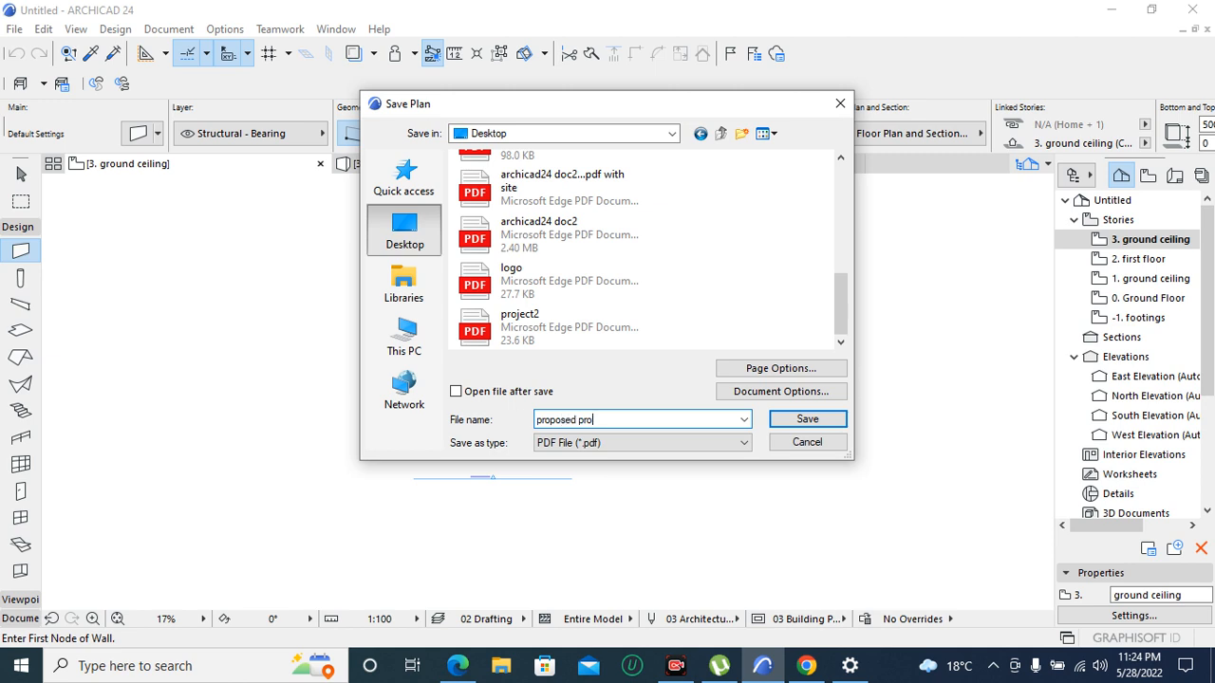
text(ect)
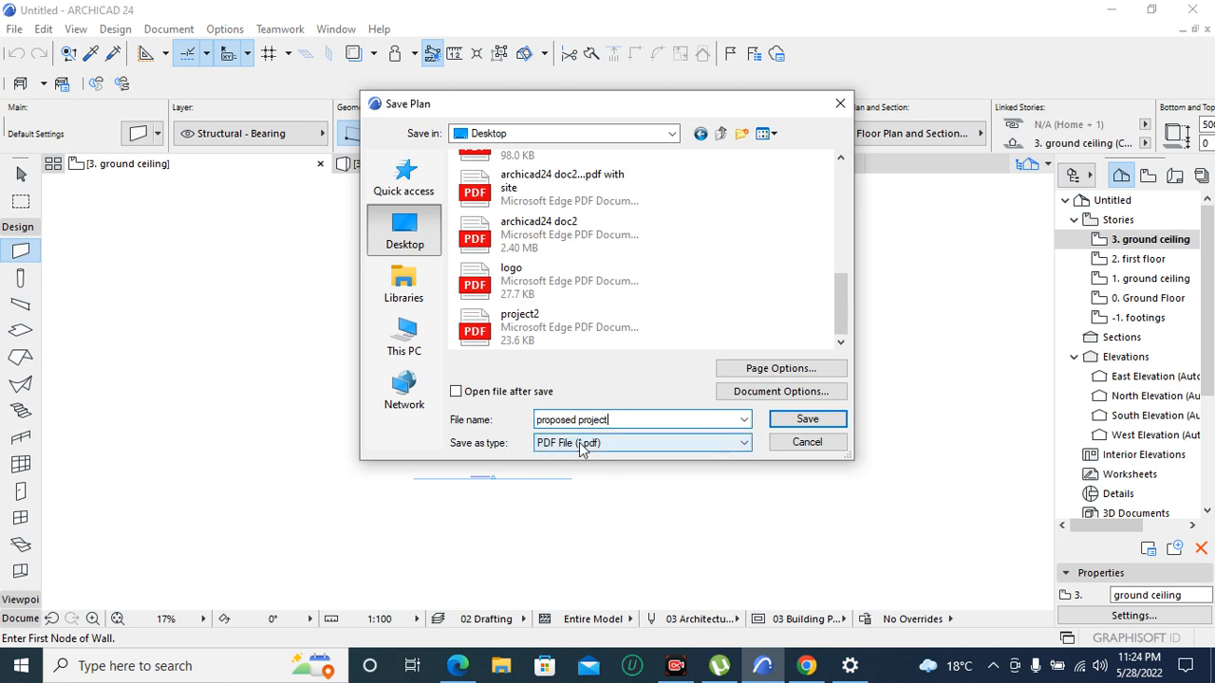
mouse_move(505, 451)
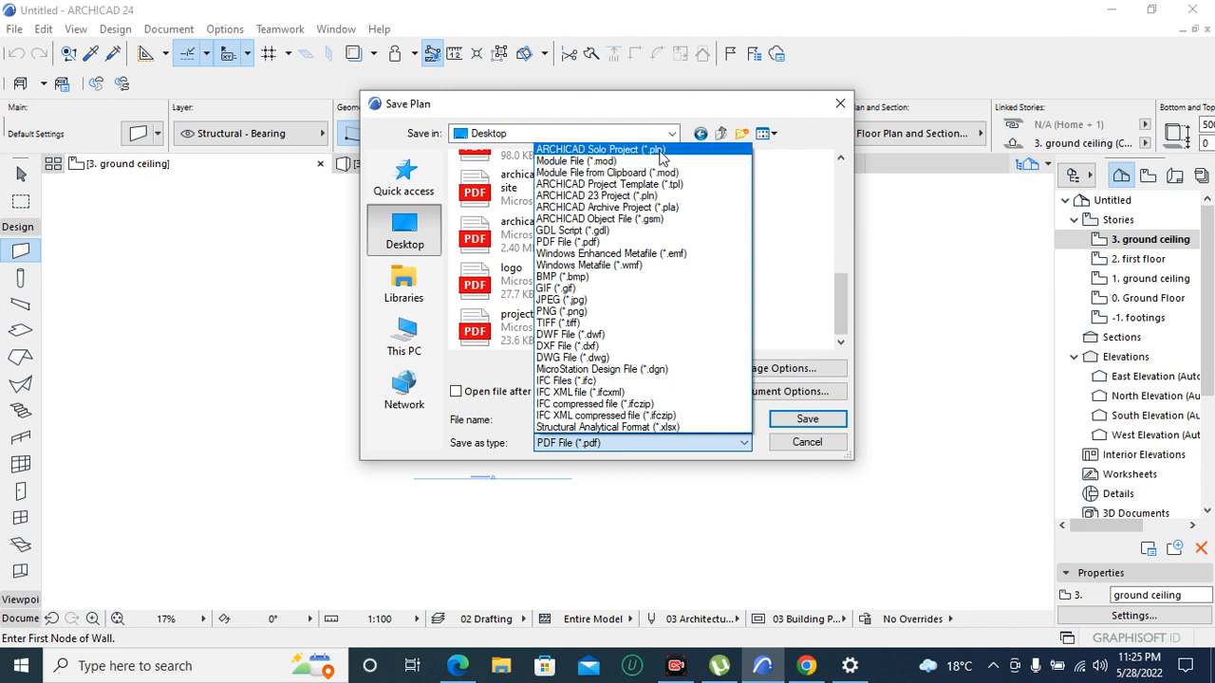
click(601, 149)
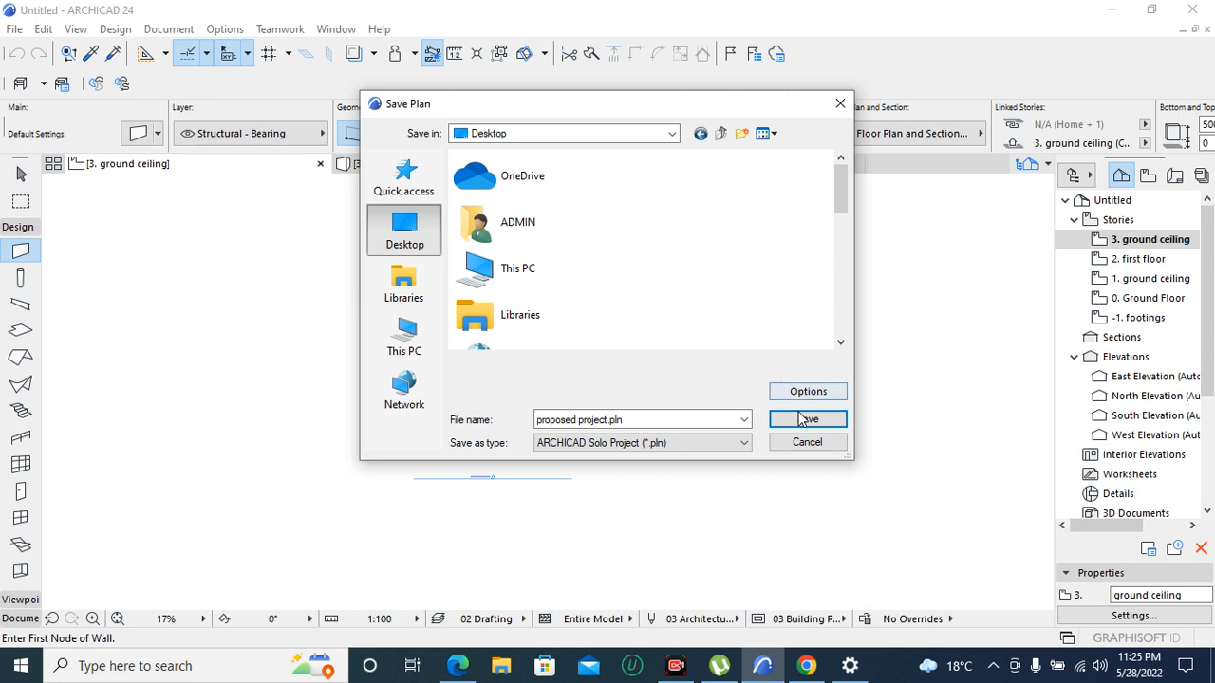
click(807, 419)
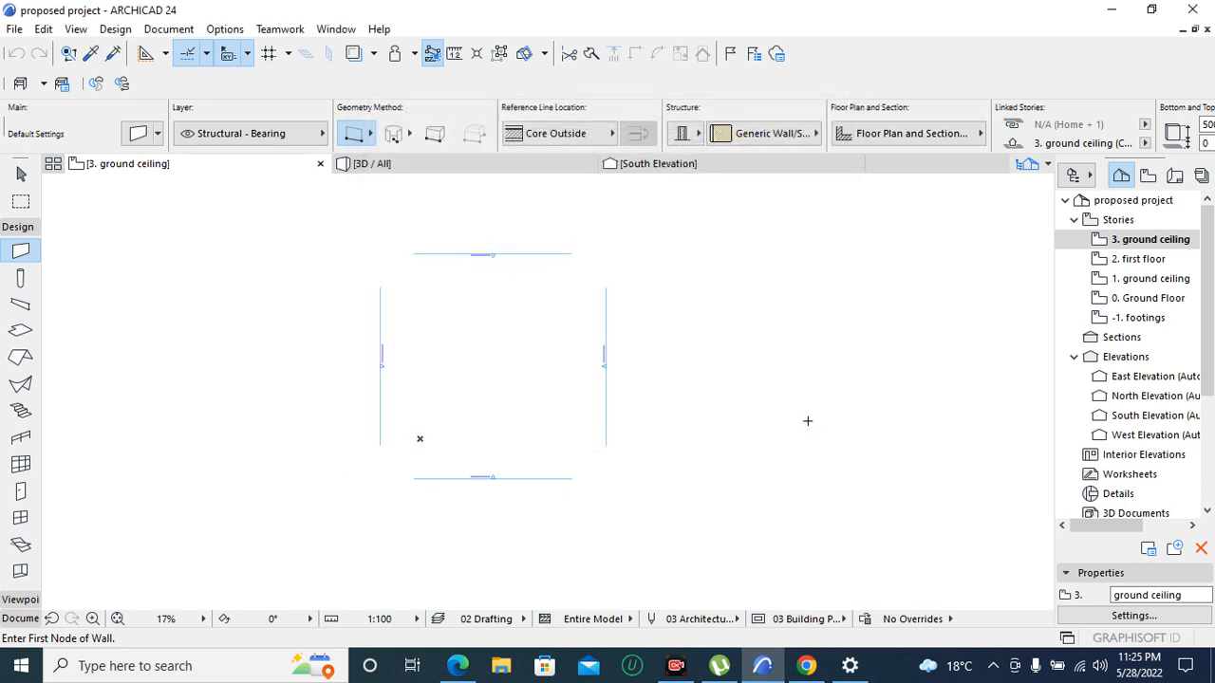
mouse_move(517, 348)
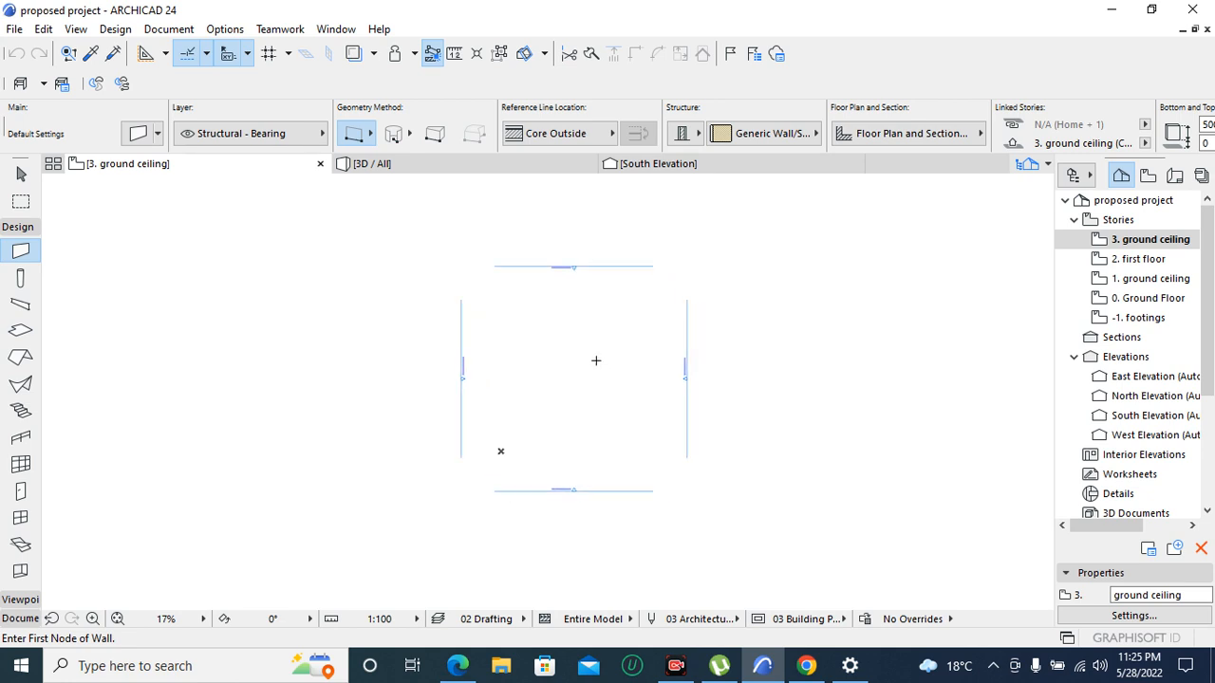
mouse_move(446, 348)
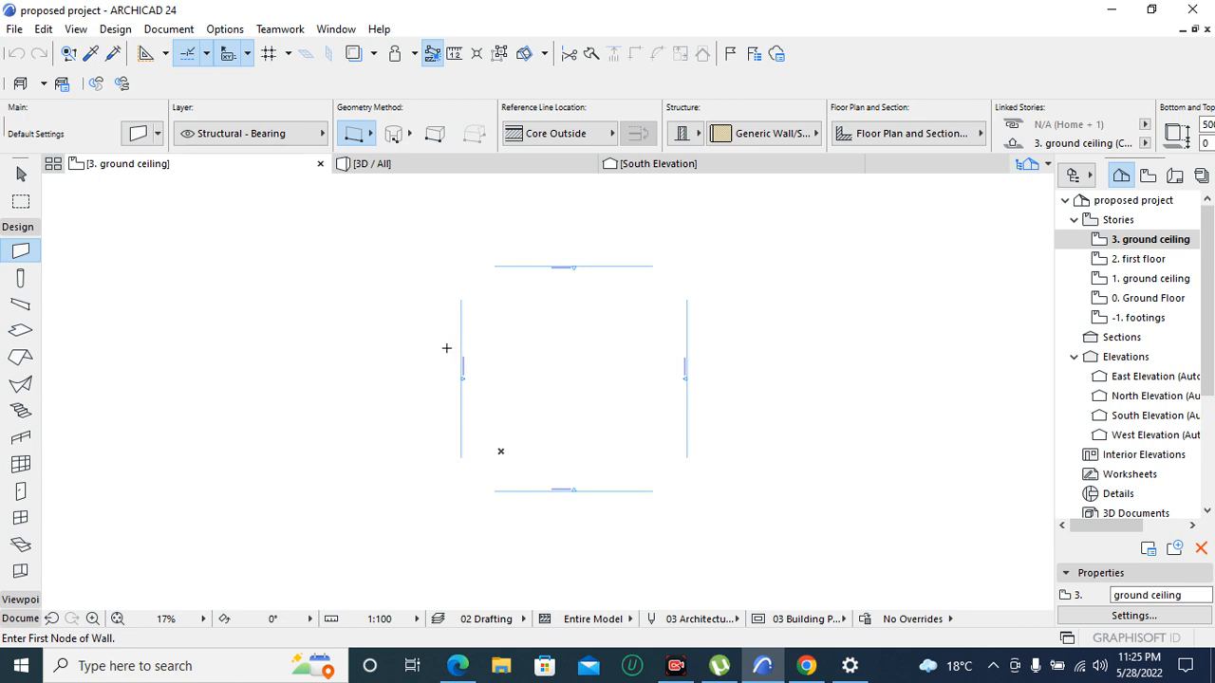
mouse_move(237, 233)
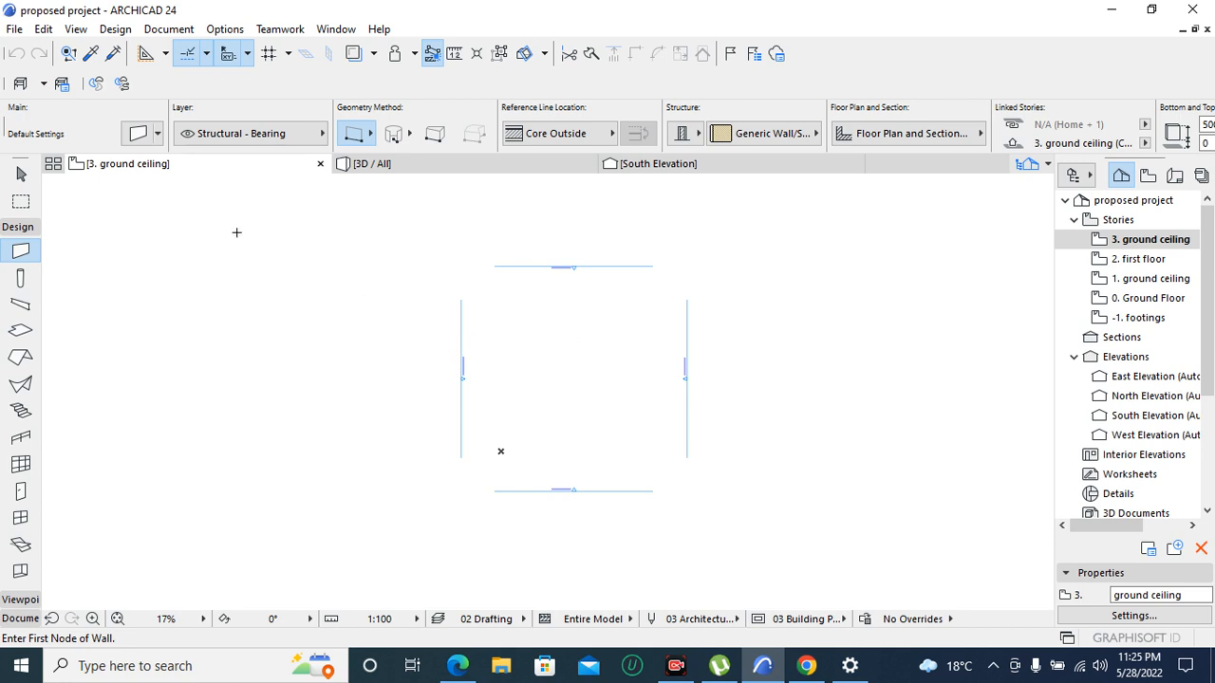
Set Project Preferences dimensions to the Plain Millimeter standard and confirm
click(225, 29)
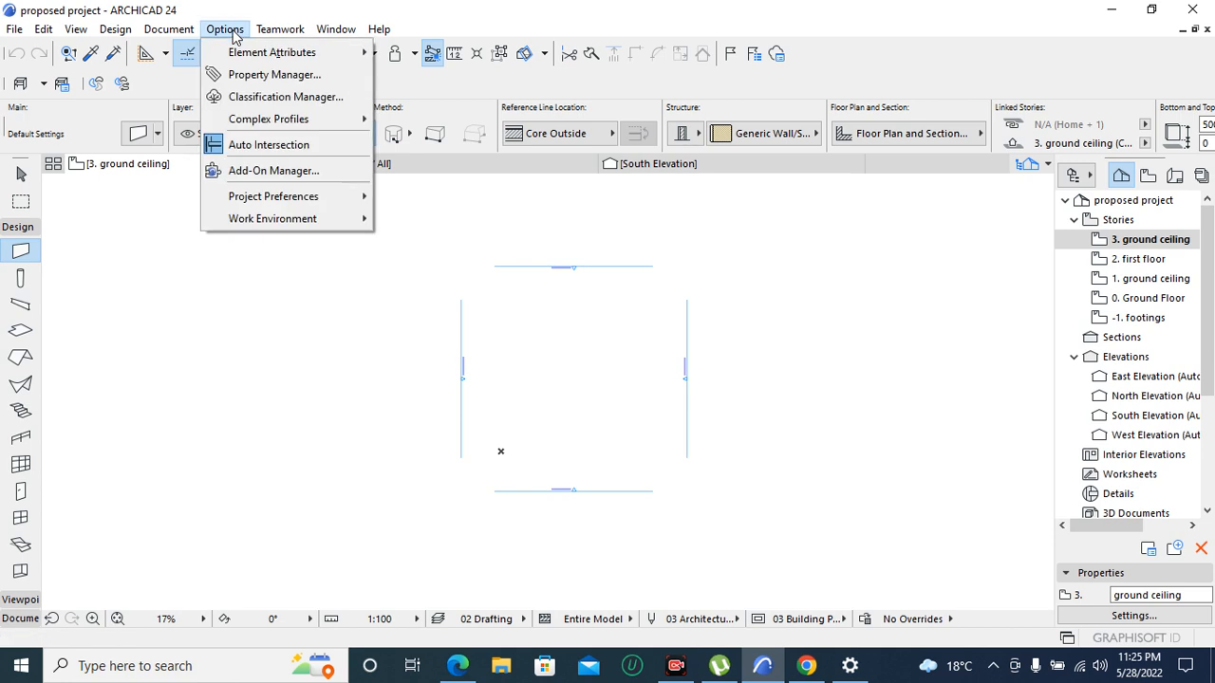
mouse_move(286, 96)
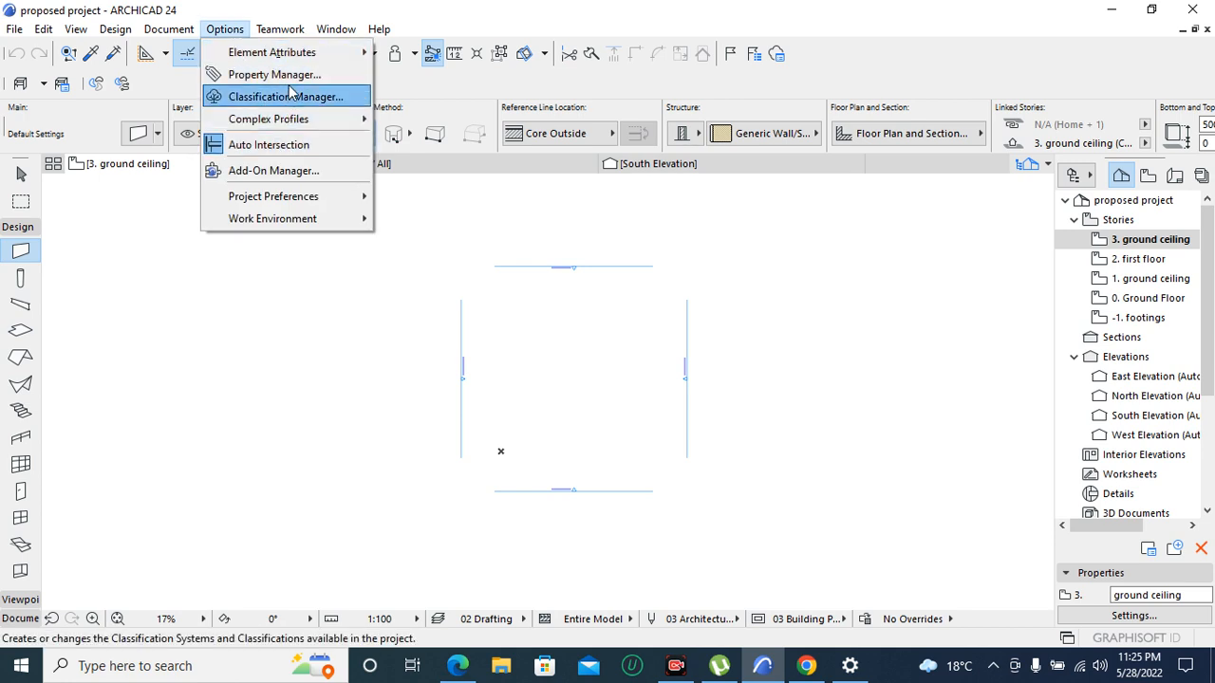
mouse_move(273, 196)
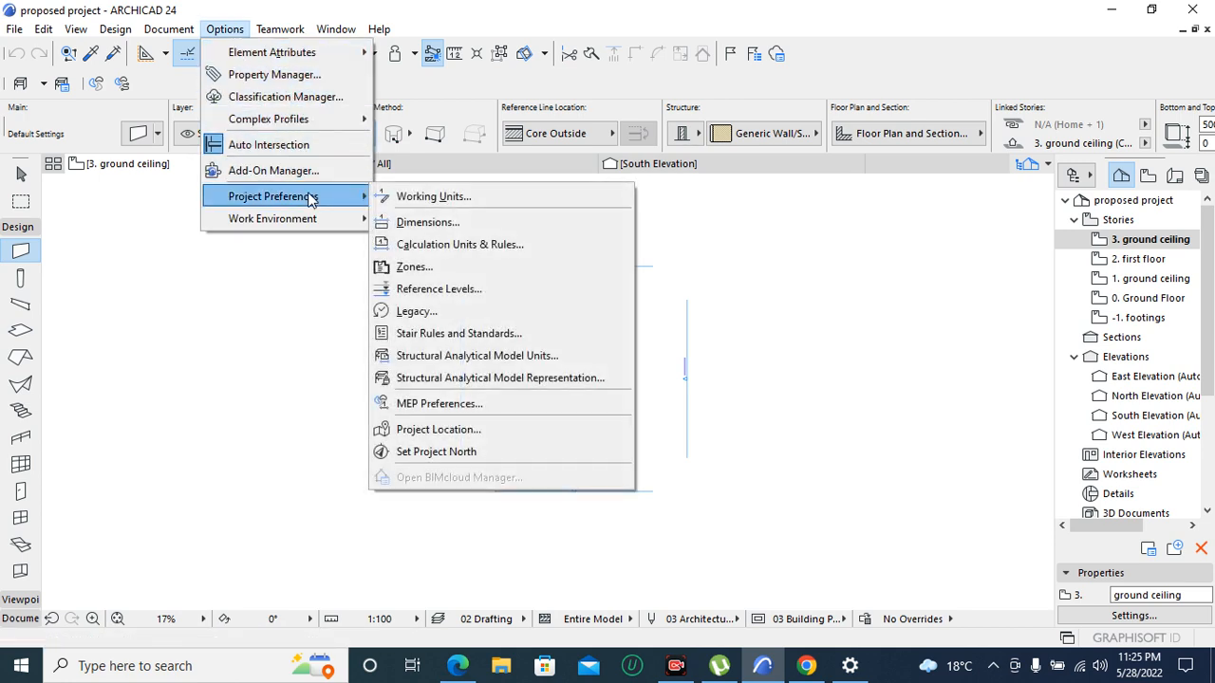
mouse_move(446, 222)
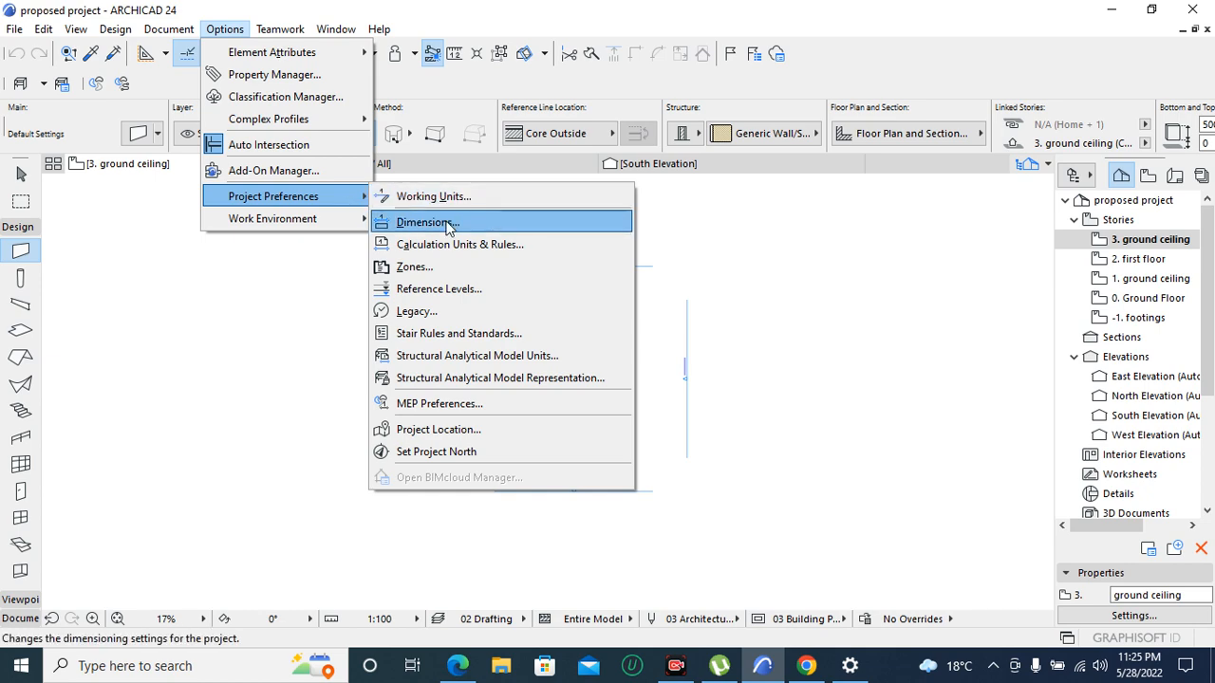
click(426, 222)
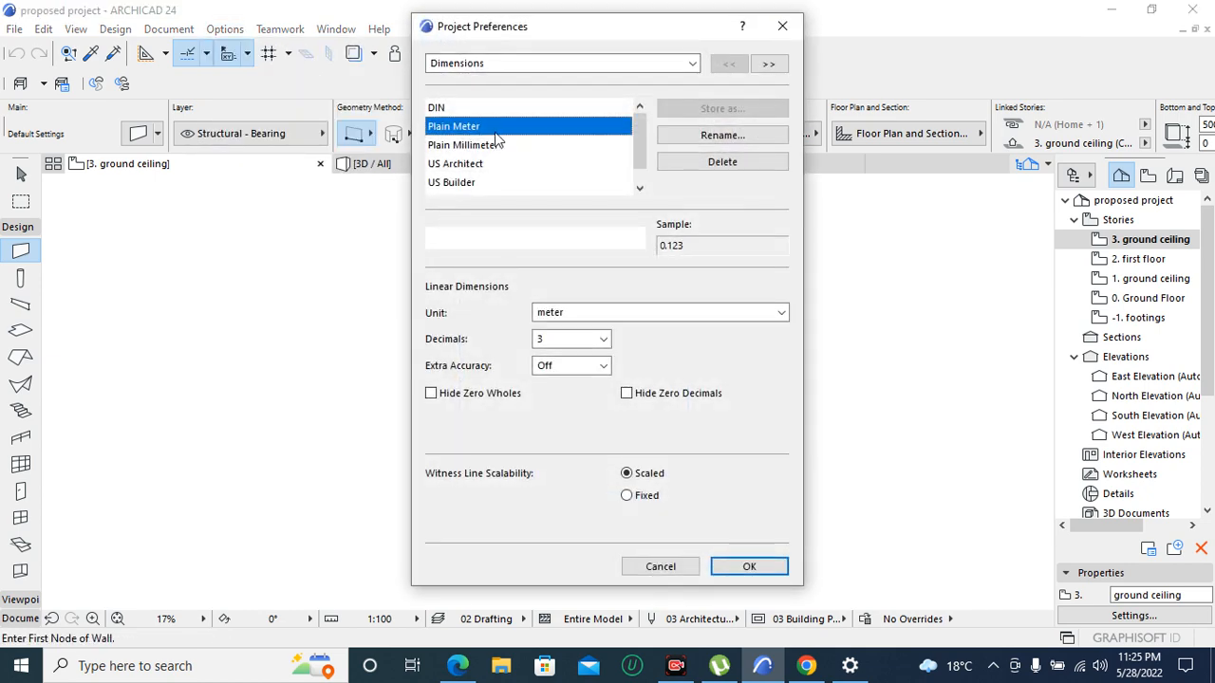
click(463, 145)
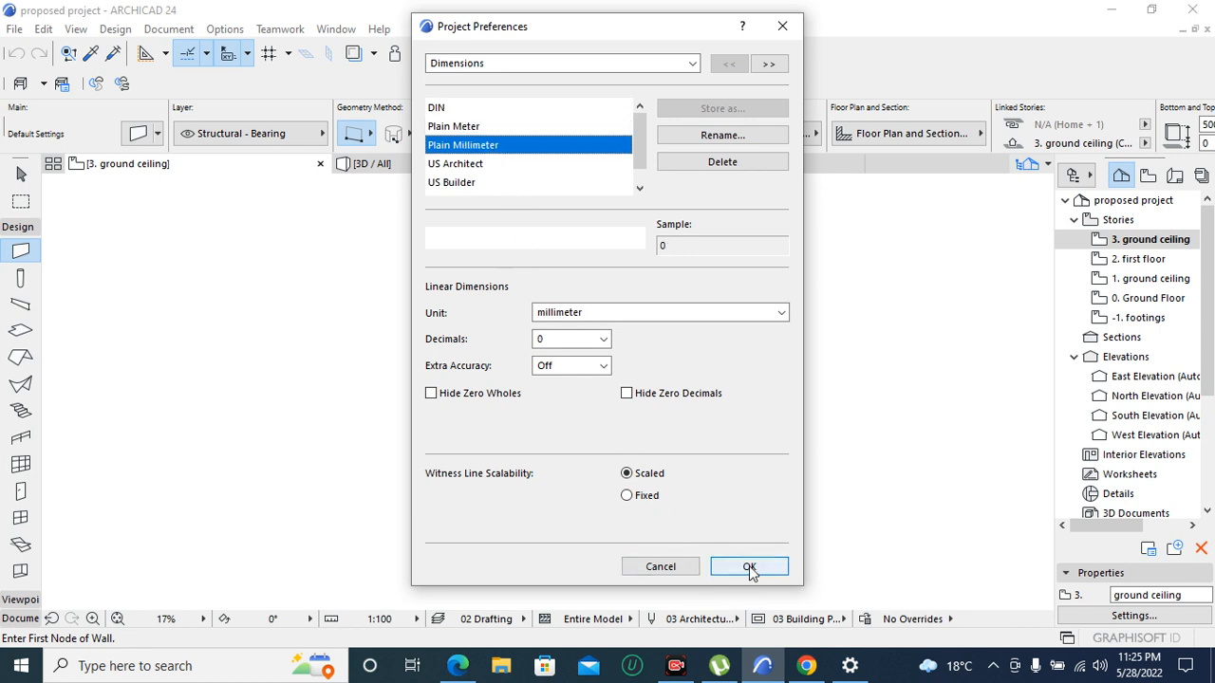
click(749, 566)
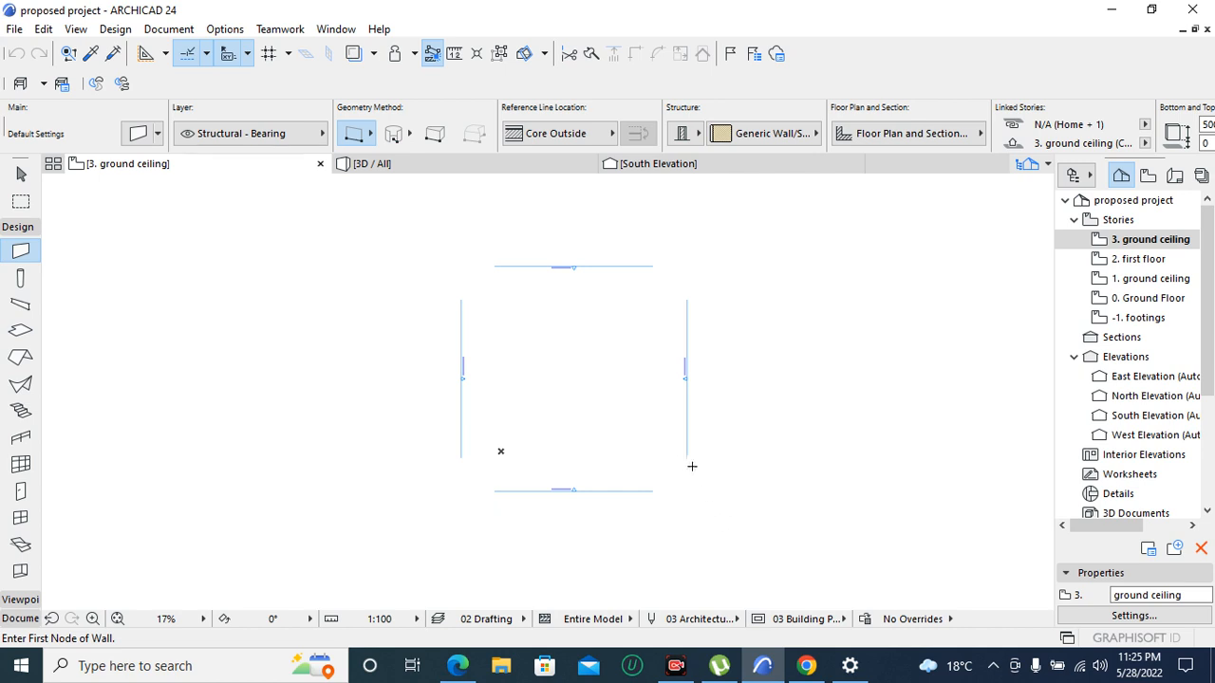
mouse_move(677, 433)
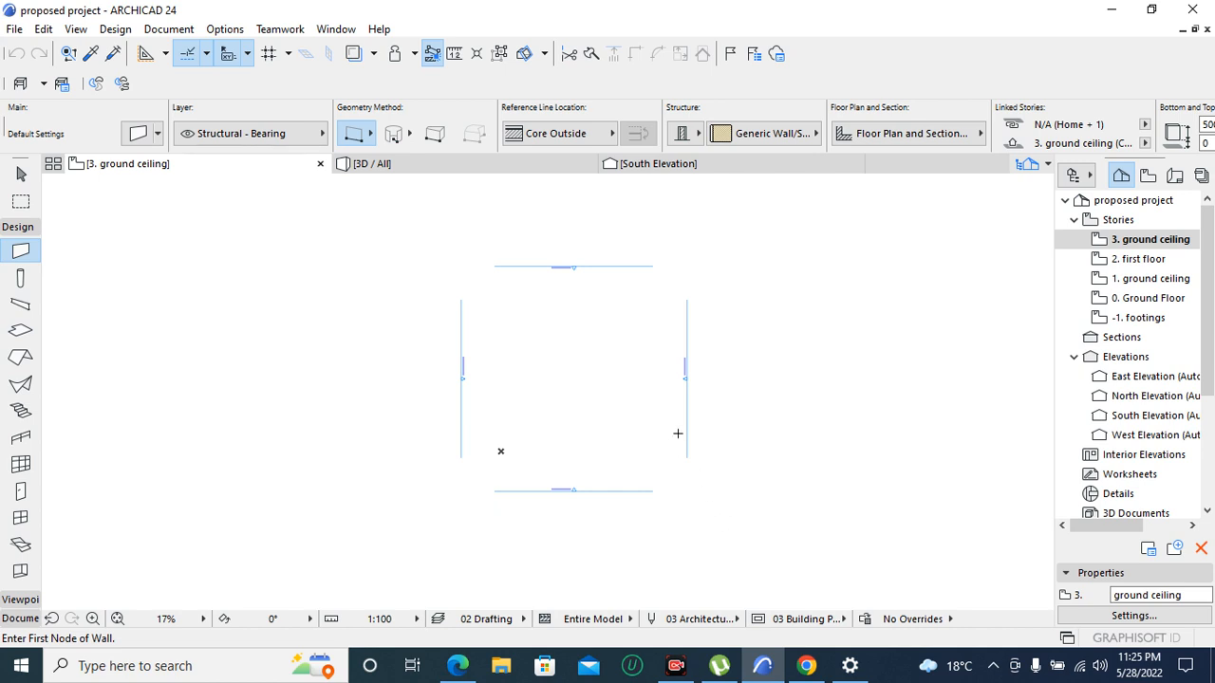
scroll(down, 3)
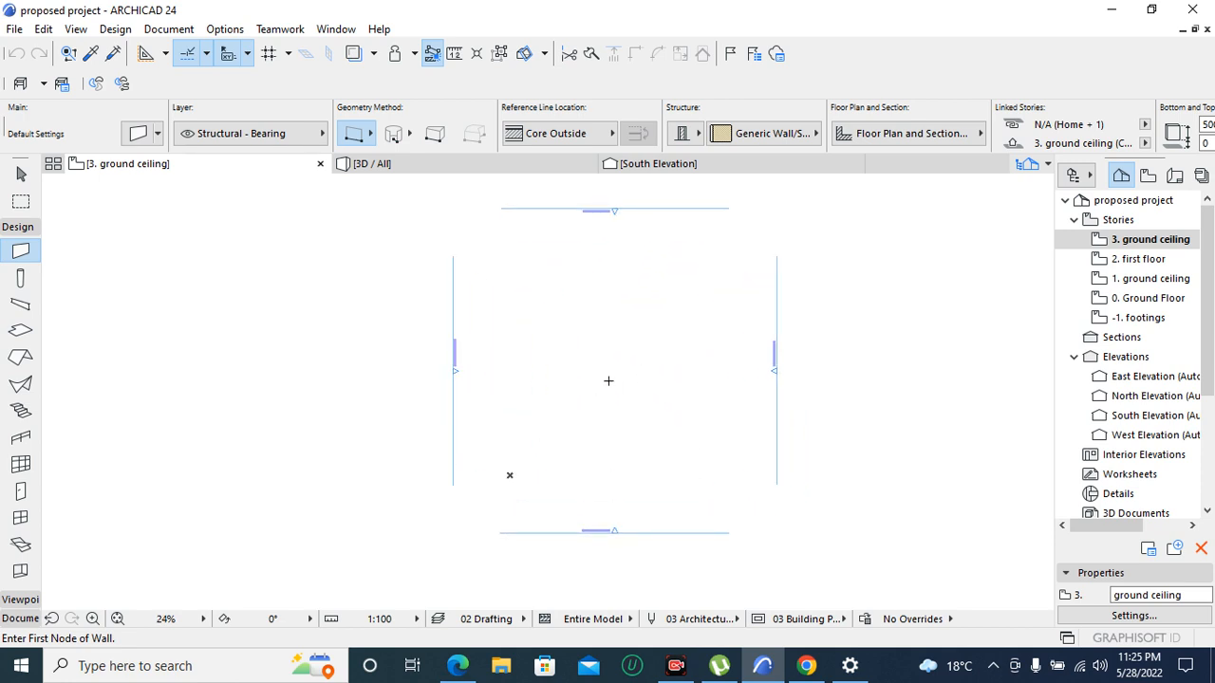
mouse_move(608, 364)
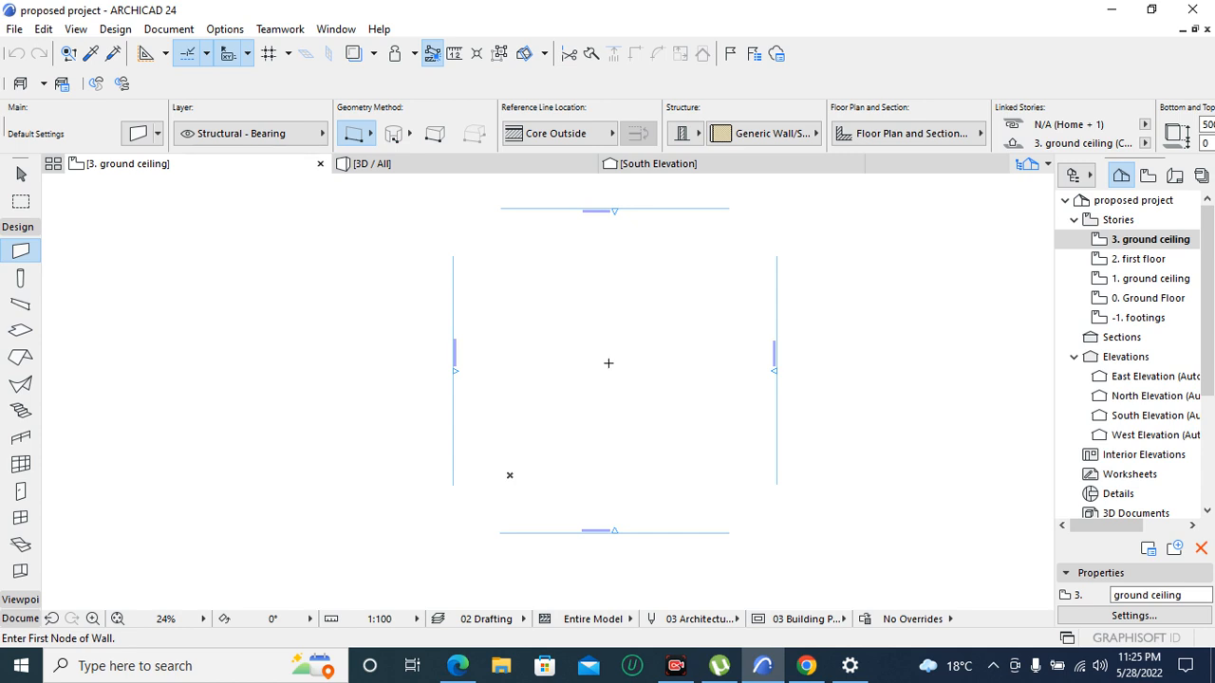
mouse_move(650, 315)
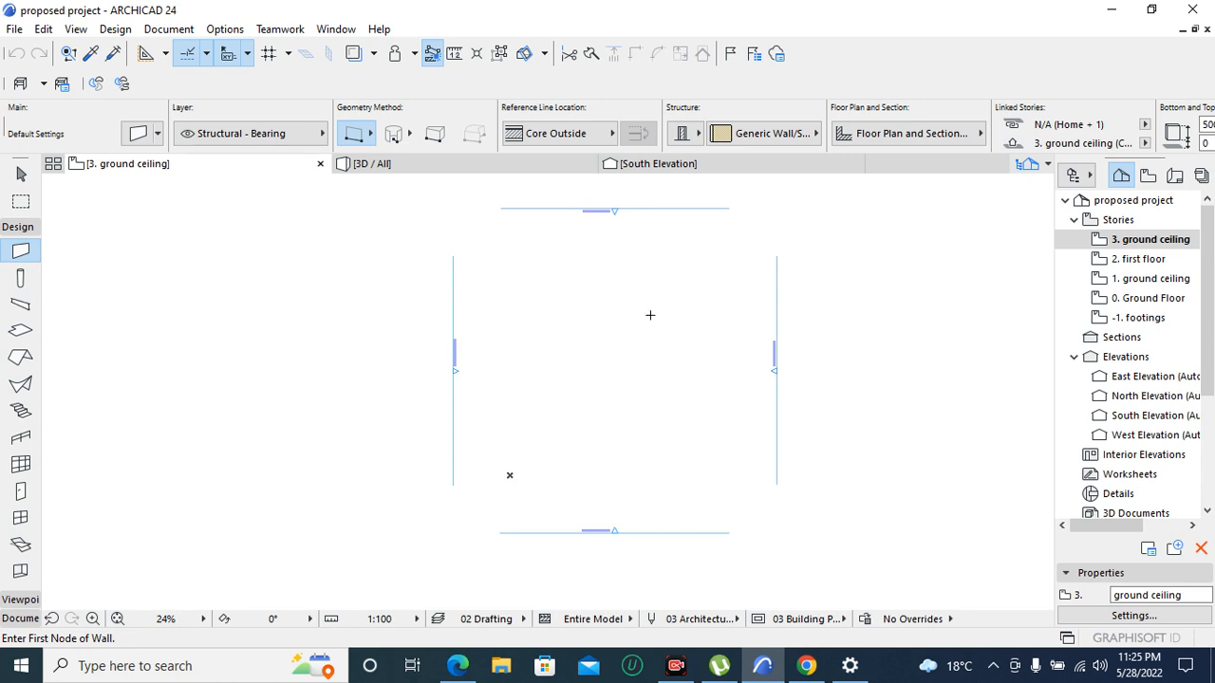
mouse_move(651, 314)
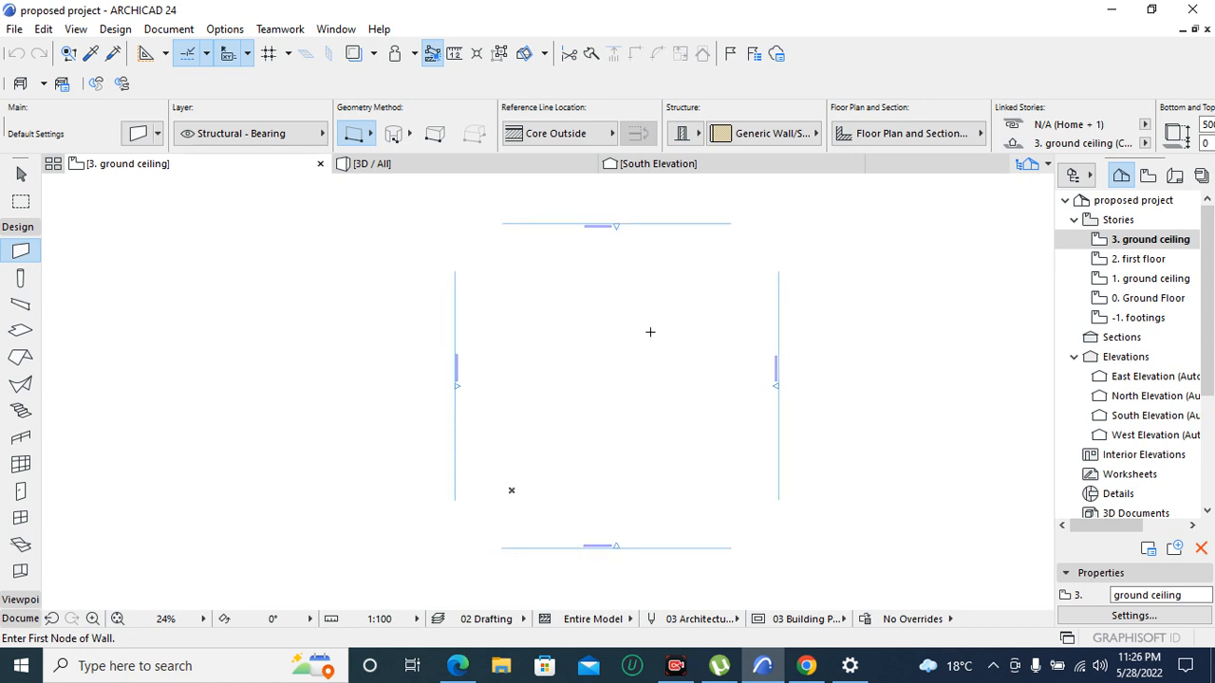
mouse_move(648, 387)
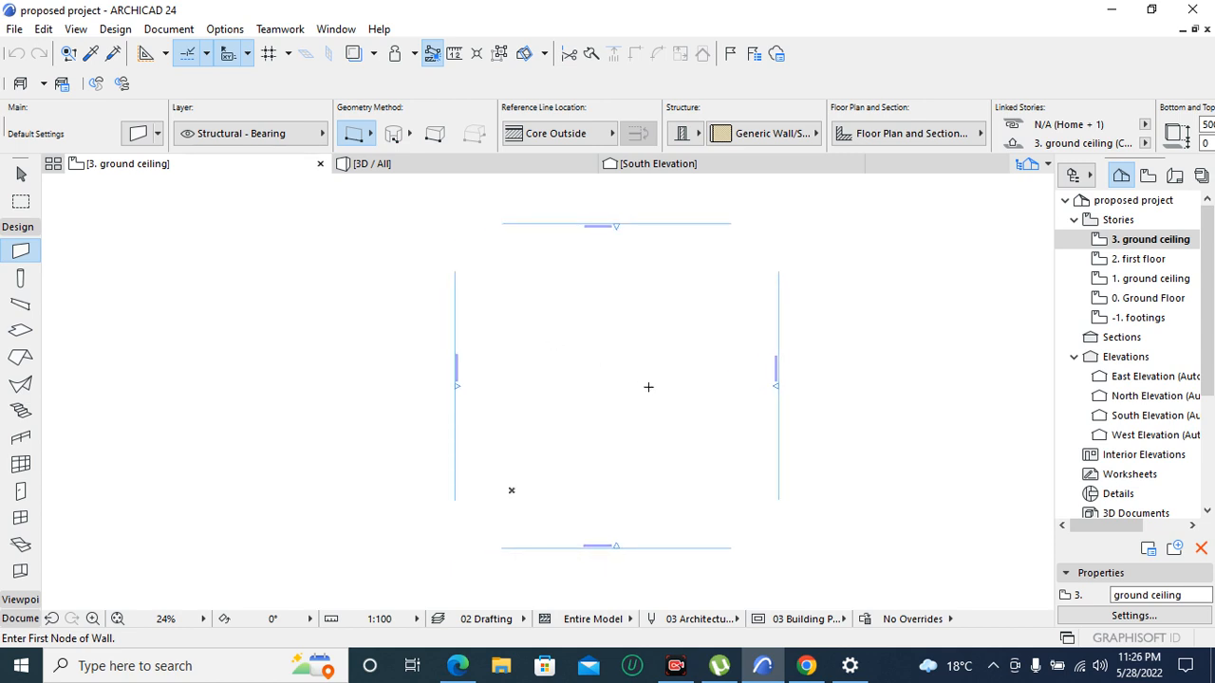